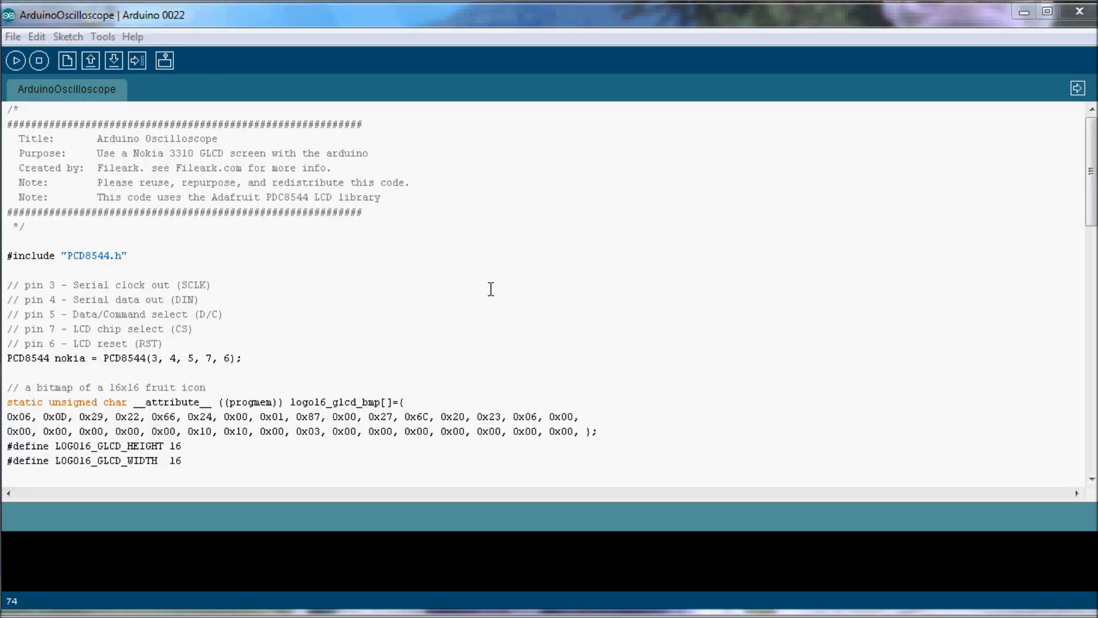
pyautogui.moveTo(95, 25)
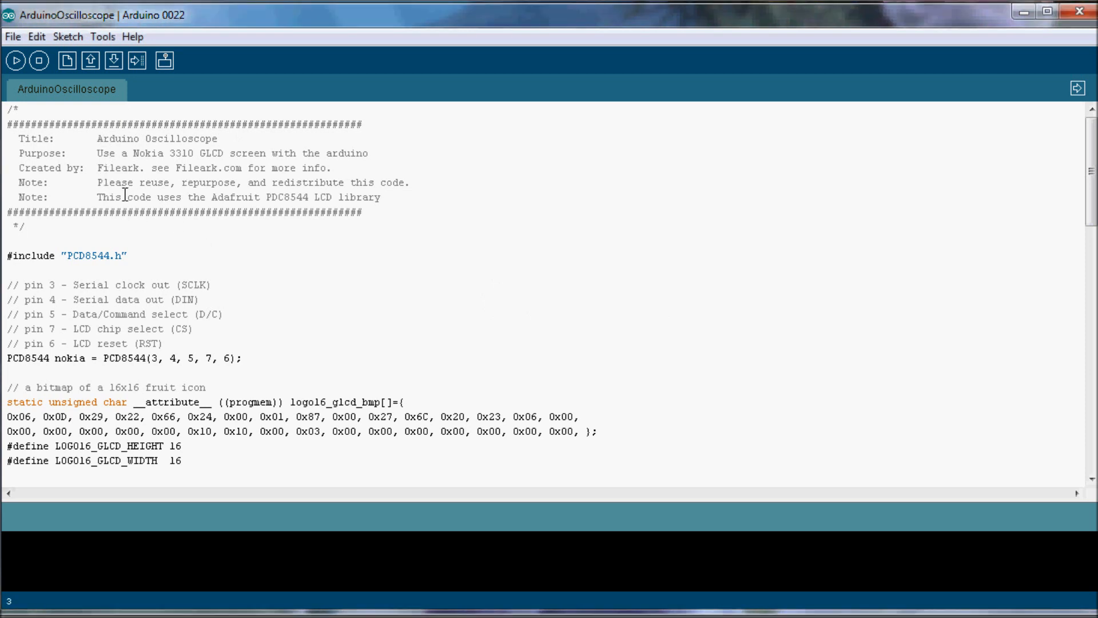
# - Highlight the Adafruit PDC8544 library note and the word PDC8544 in the header comment
pyautogui.moveTo(408, 182); pyautogui.dragTo(125, 197)
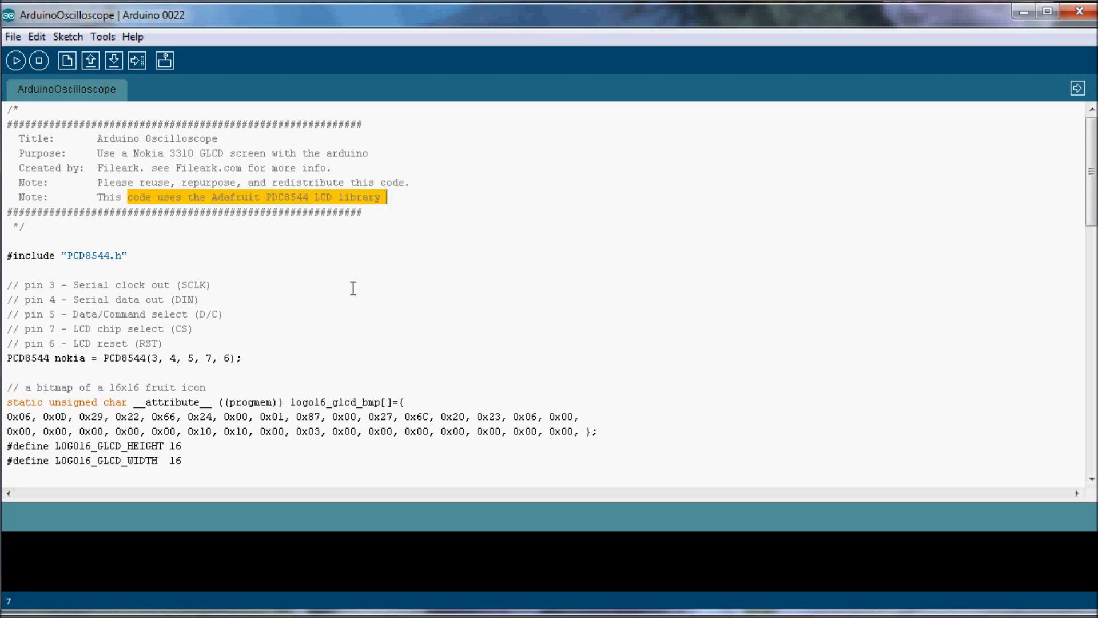
pyautogui.scroll(-3)
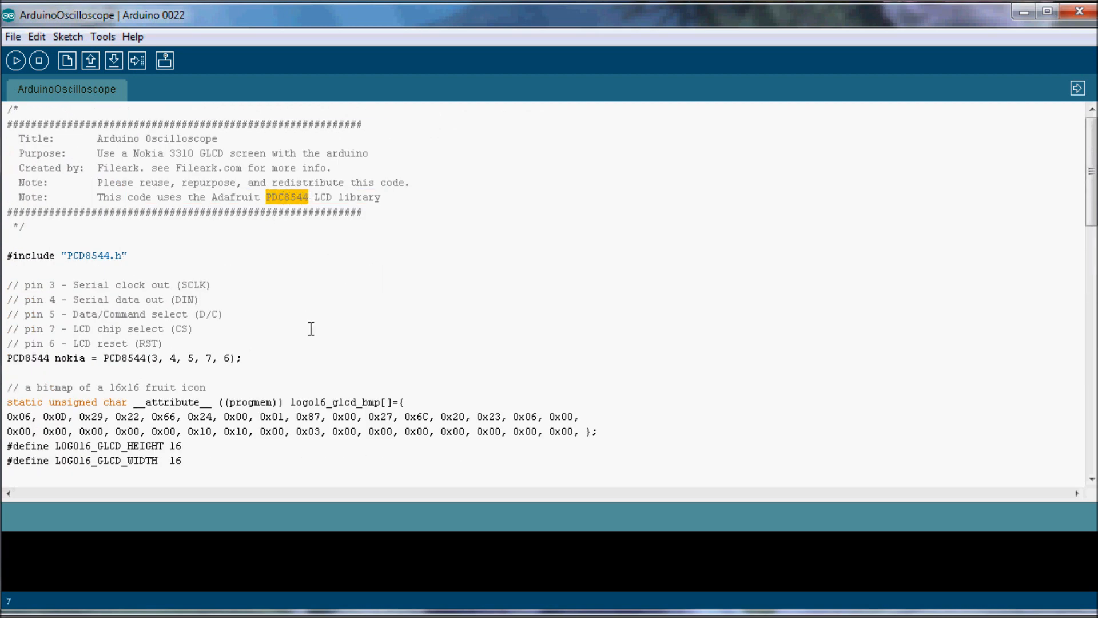
pyautogui.click(273, 197)
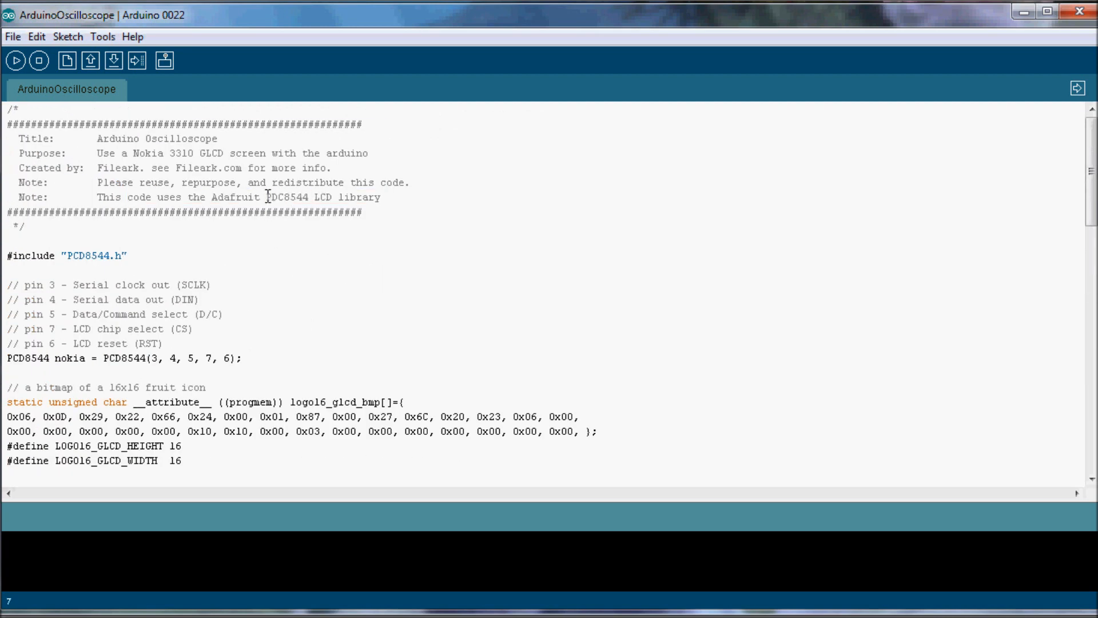
pyautogui.doubleClick(294, 197)
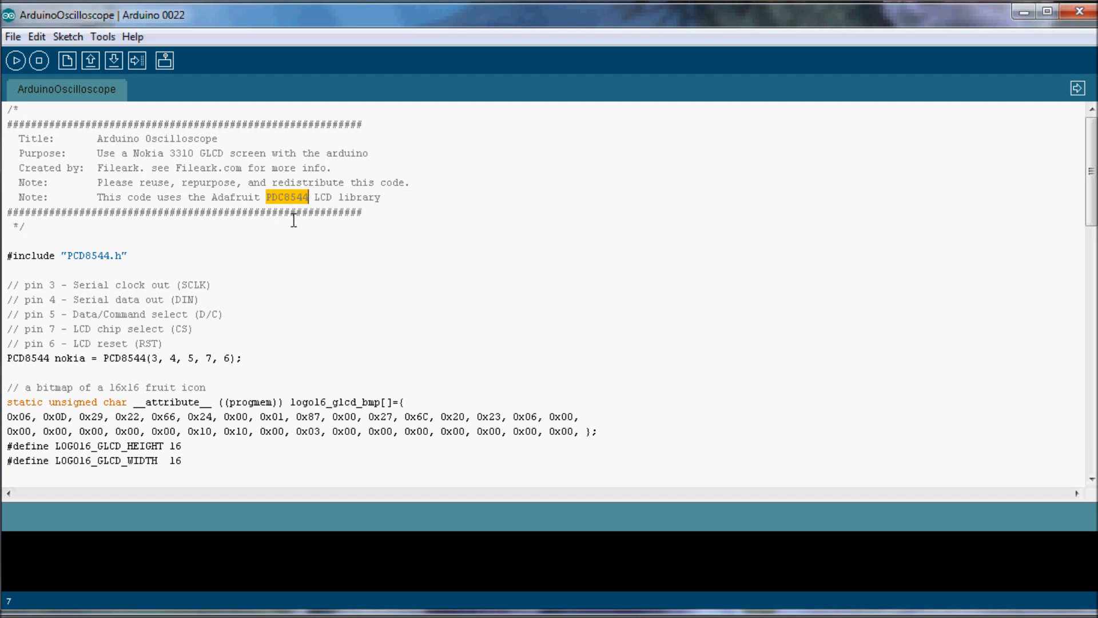
pyautogui.click(280, 198)
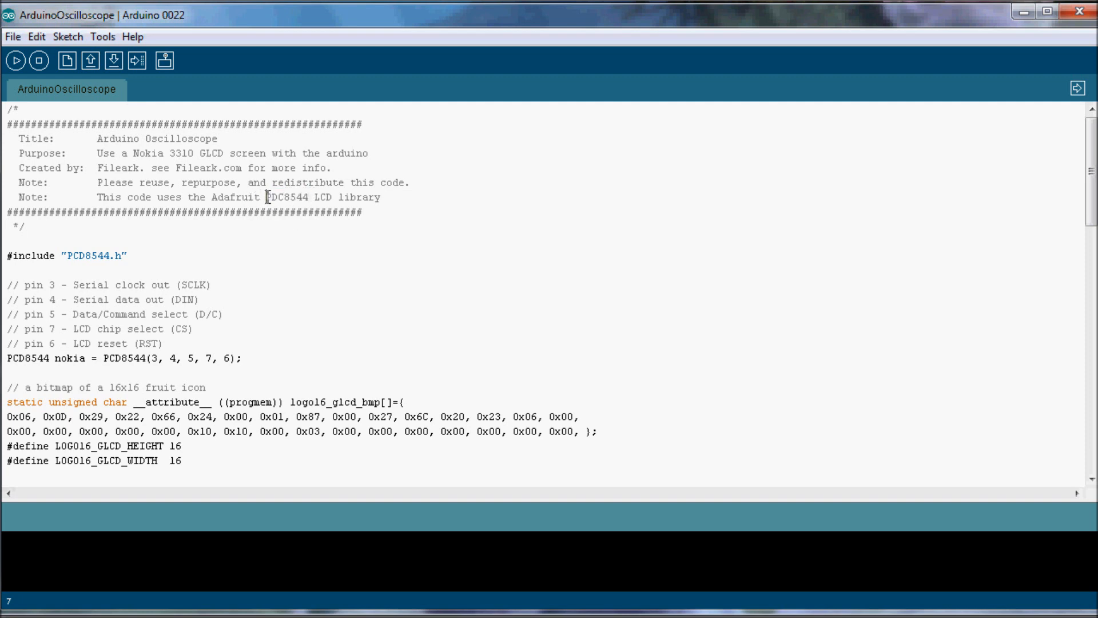
pyautogui.doubleClick(317, 202)
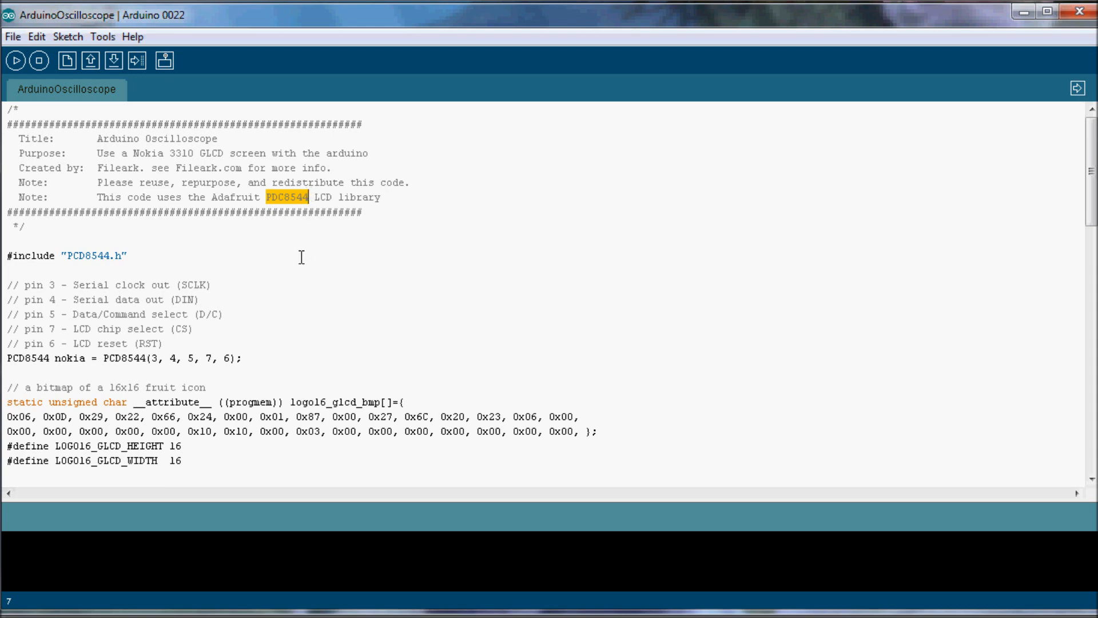
# - Scroll down and highlight the nokia.setPixel pixel-drawing call
pyautogui.scroll(-3)
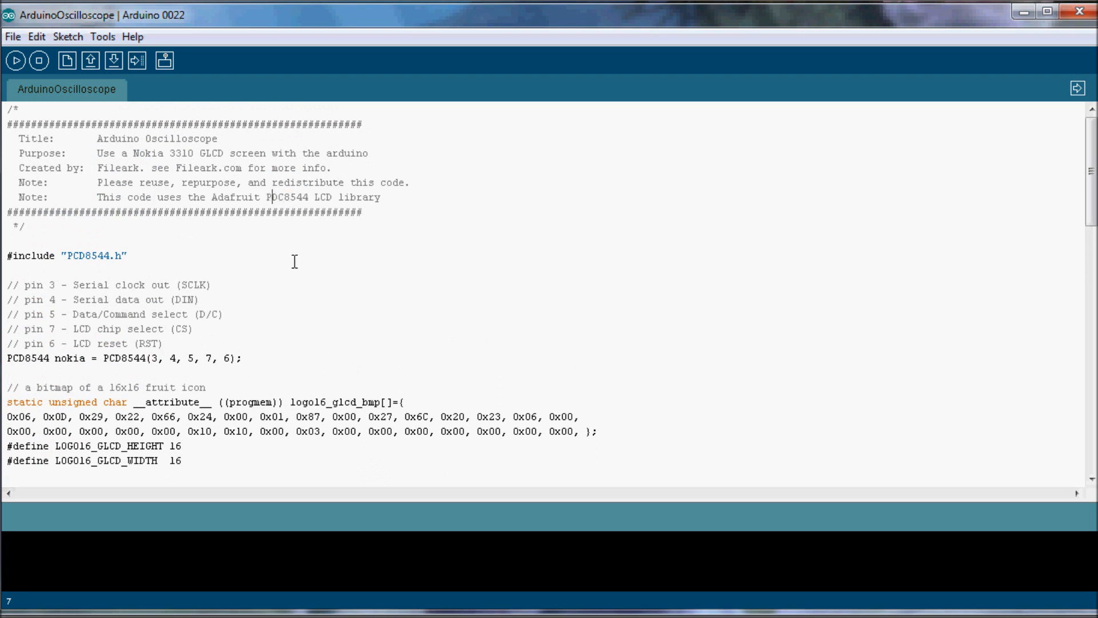
pyautogui.scroll(-3)
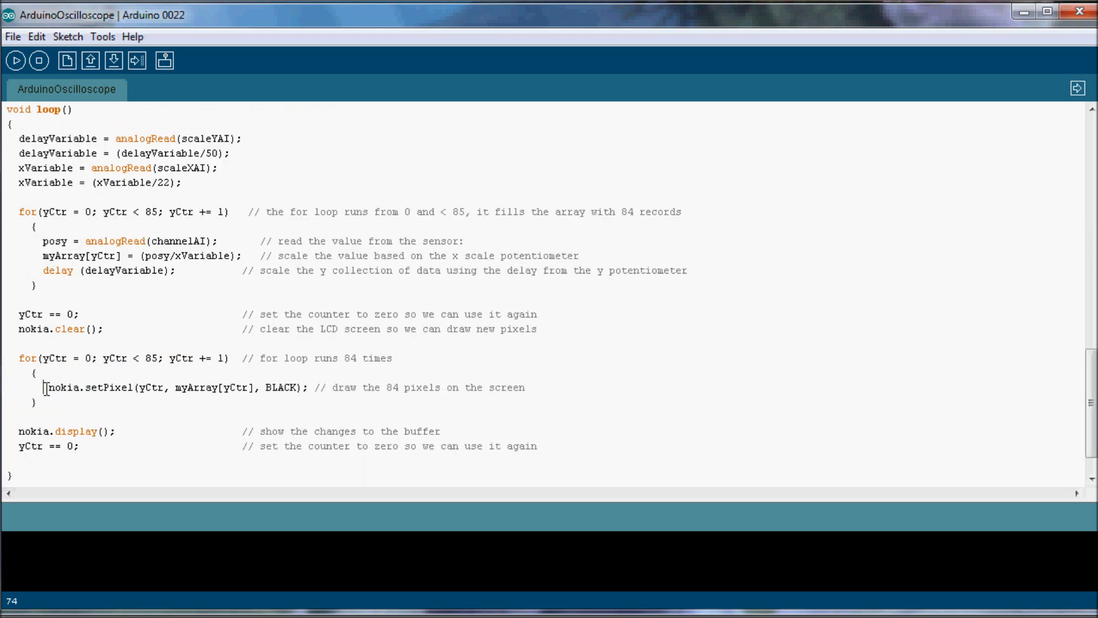
pyautogui.doubleClick(88, 387)
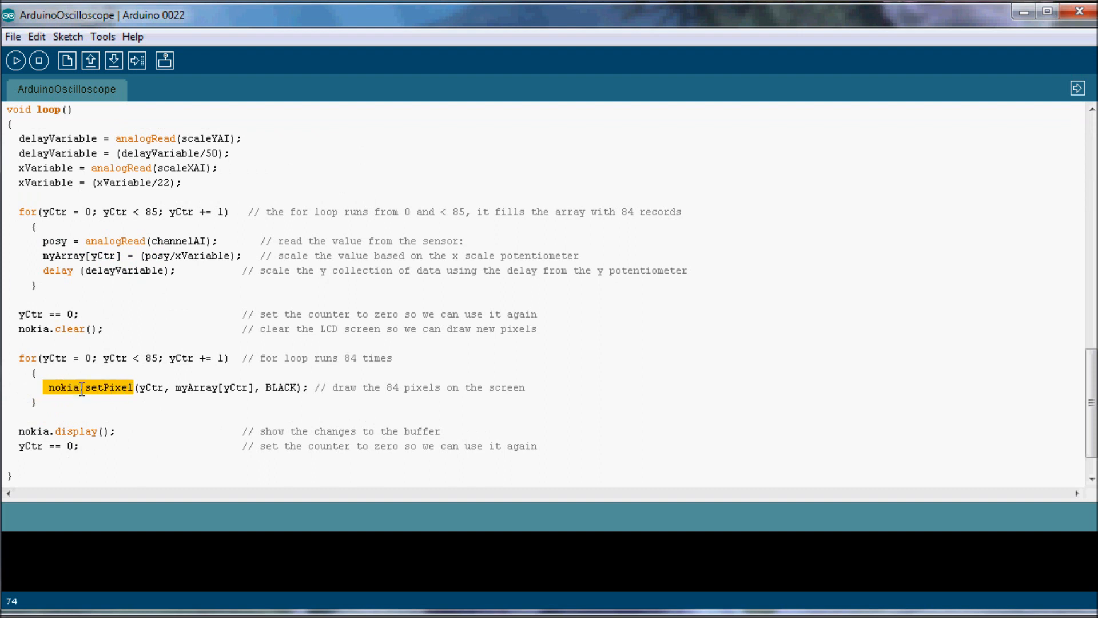
pyautogui.doubleClick(96, 387)
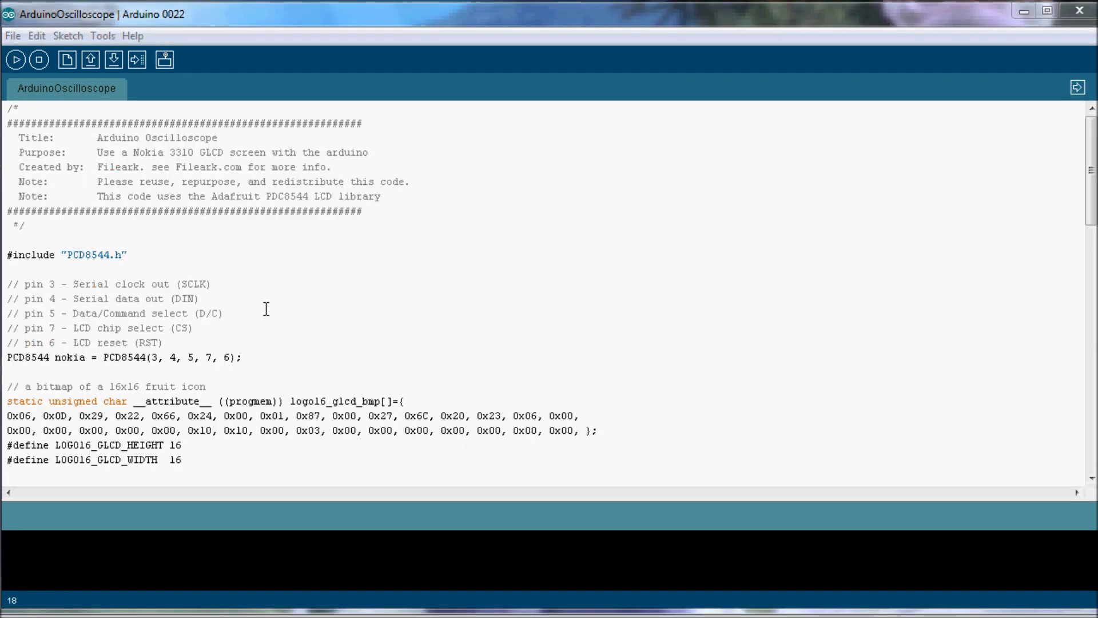
pyautogui.moveTo(16, 249)
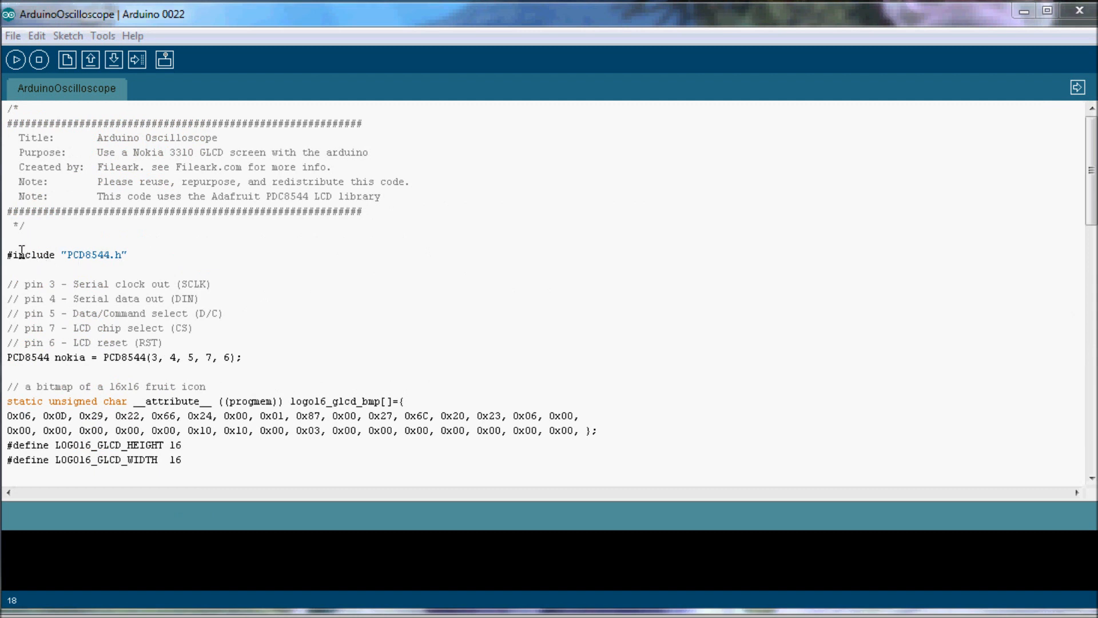
# - Highlight the PCD8544.h include line and the pin numbers passed to PCD8544
pyautogui.tripleClick(55, 251)
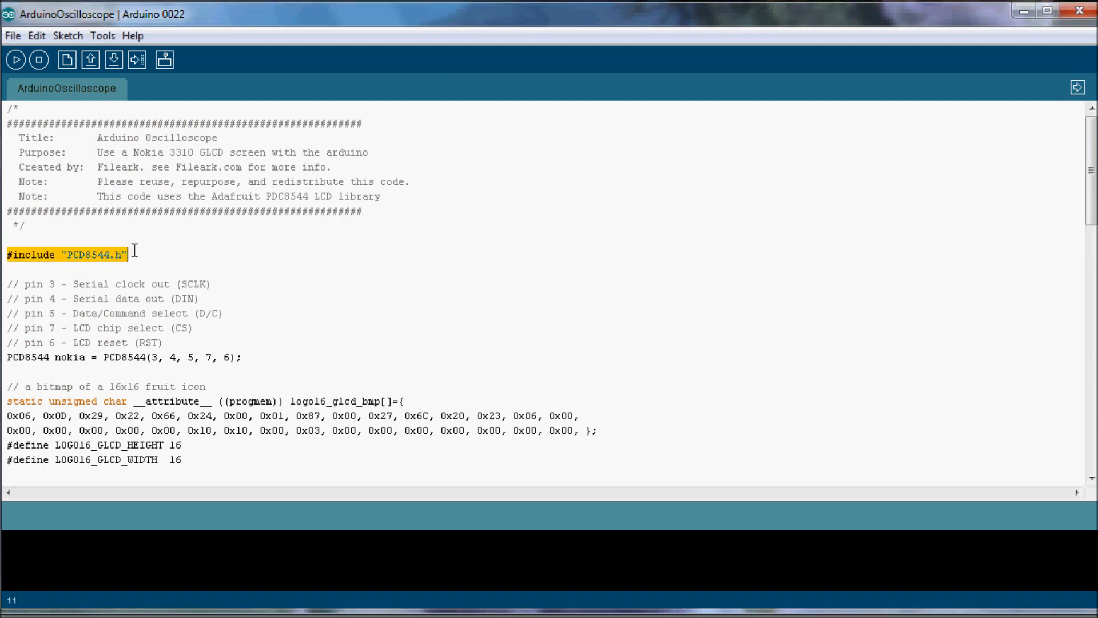
pyautogui.moveTo(264, 198)
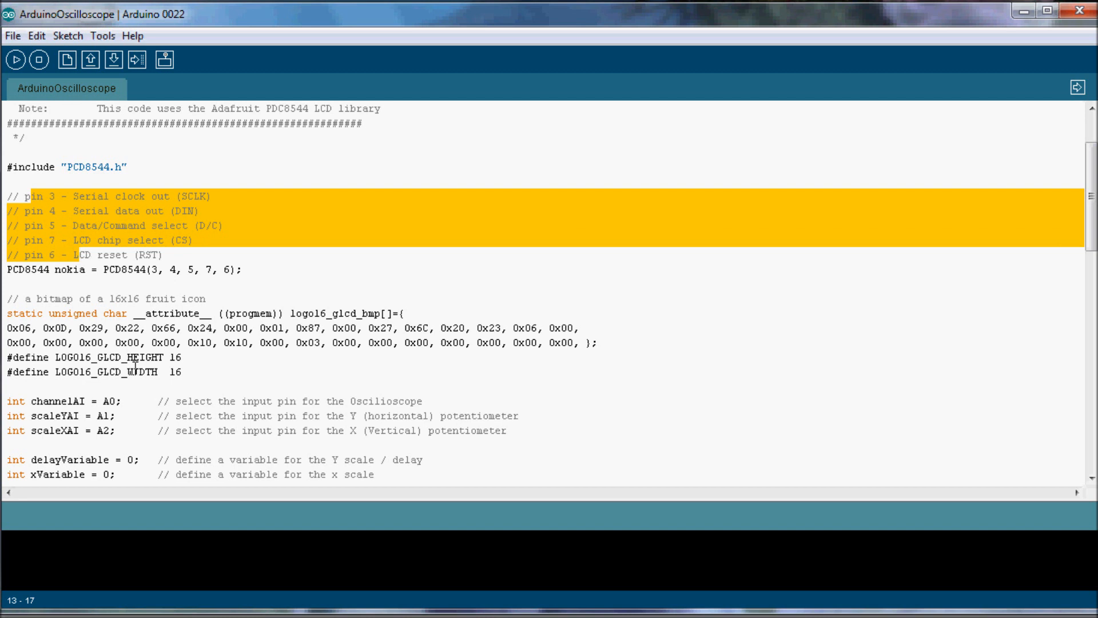
pyautogui.click(54, 240)
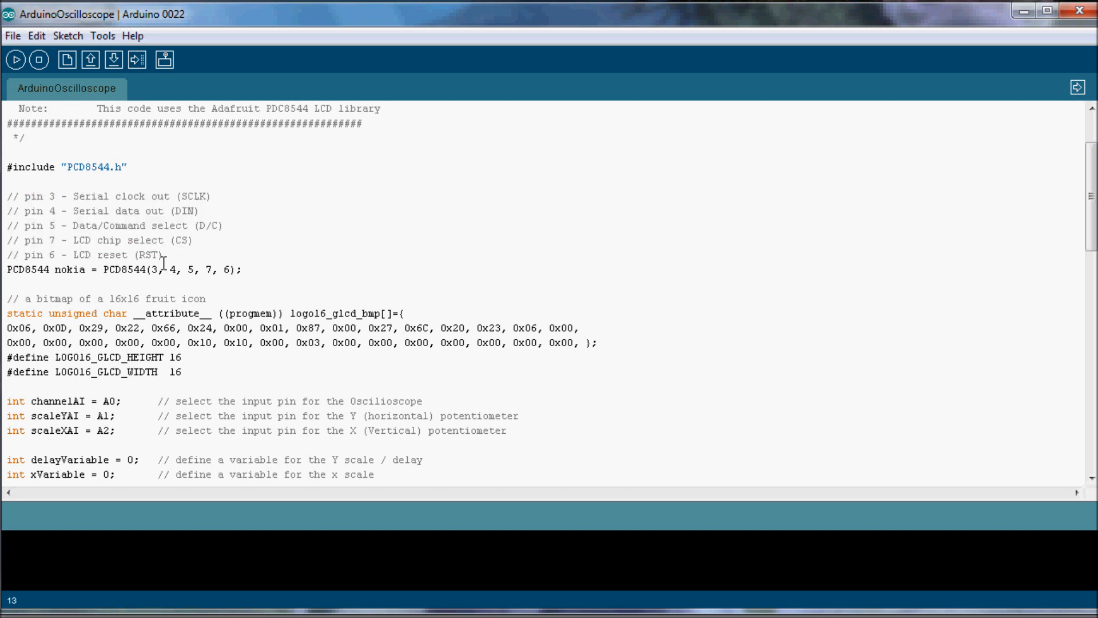
pyautogui.moveTo(149, 270); pyautogui.dragTo(222, 270)
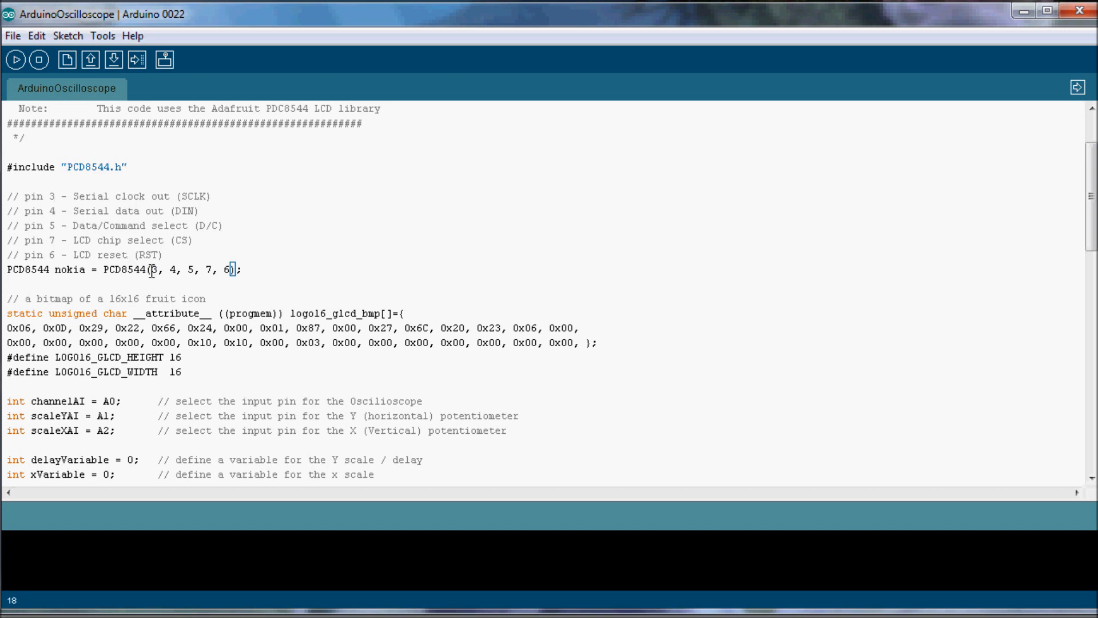
pyautogui.moveTo(150, 269); pyautogui.dragTo(231, 269)
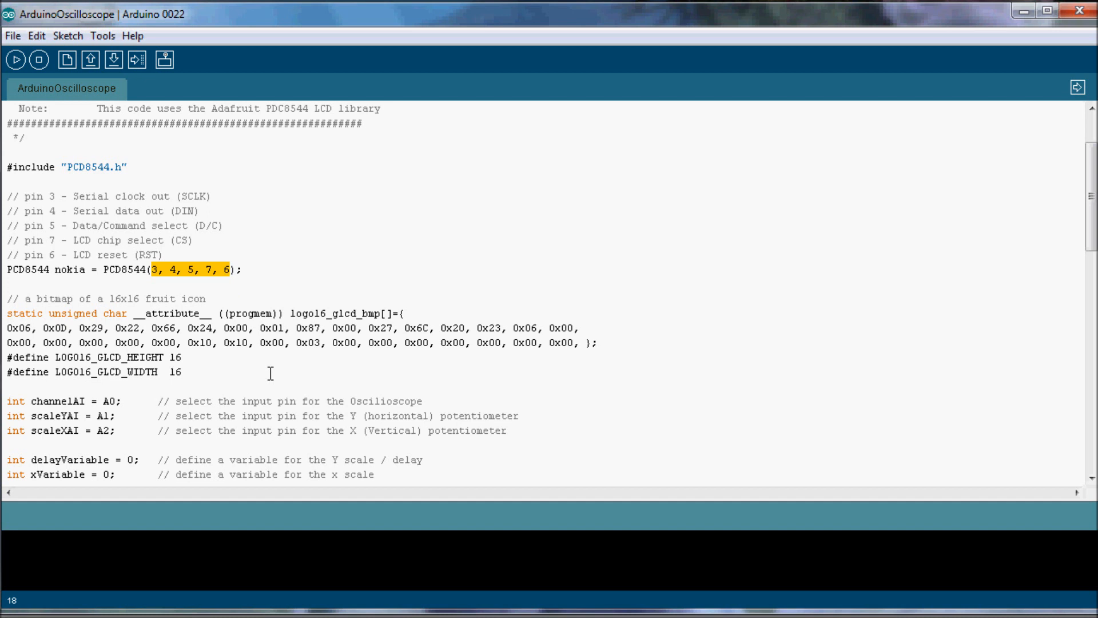
pyautogui.moveTo(286, 204)
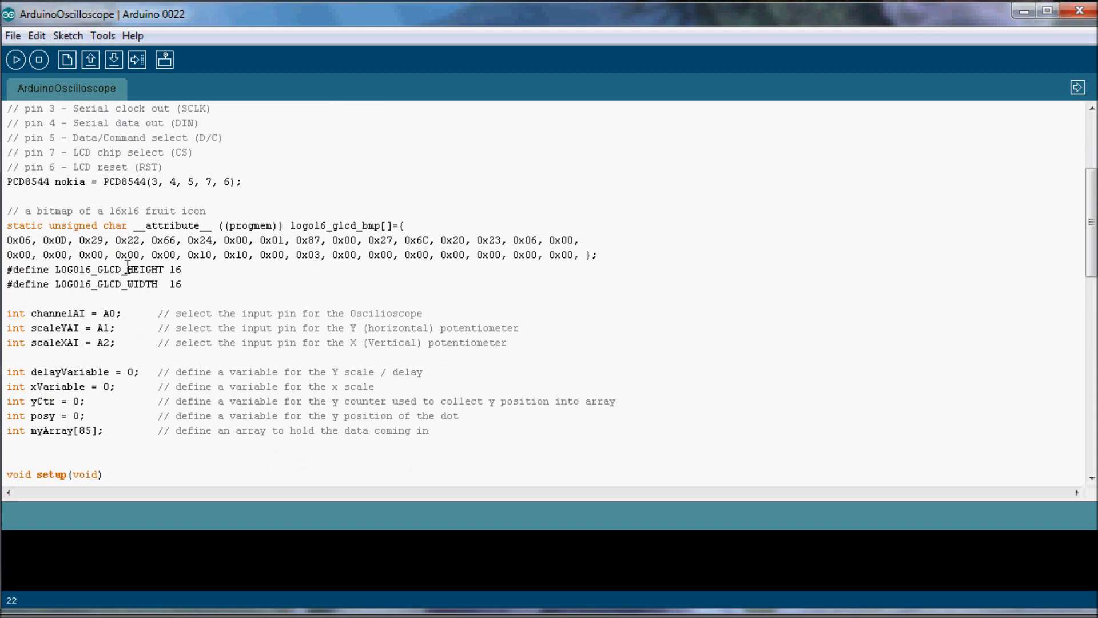
# - Point out the X in the vertical potentiometer comment and the A2 pin assignment
pyautogui.scroll(-3)
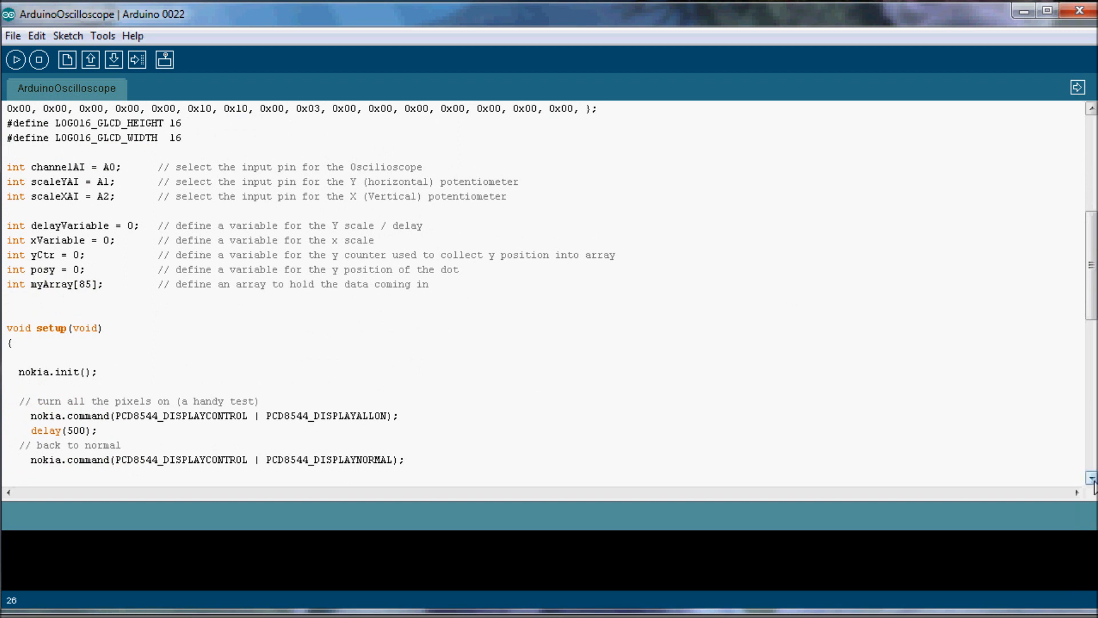
pyautogui.scroll(-3)
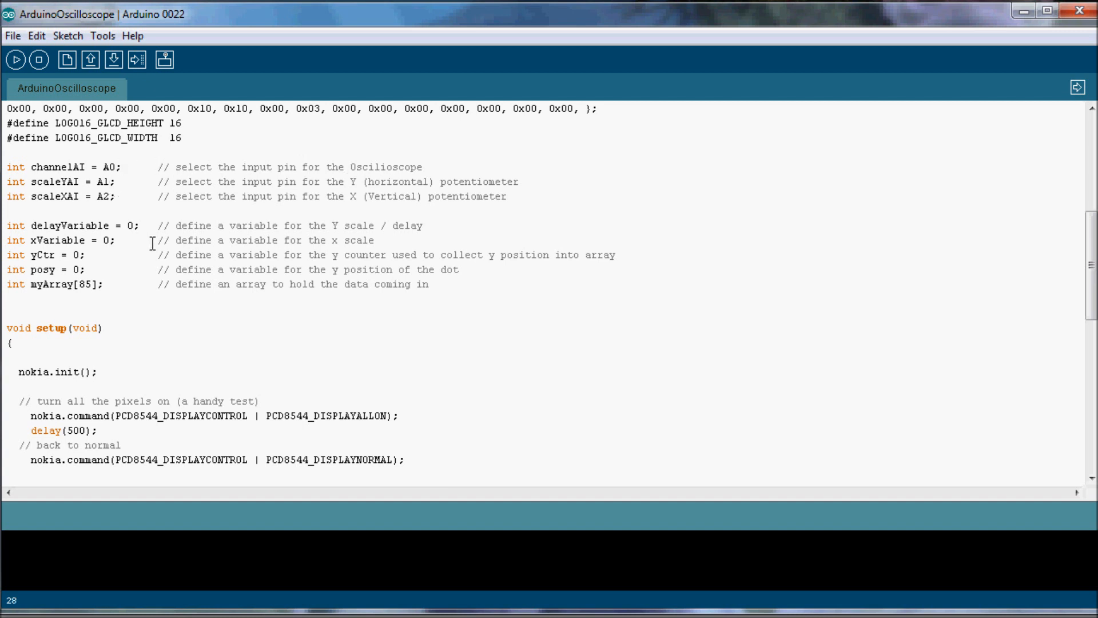
pyautogui.moveTo(147, 240)
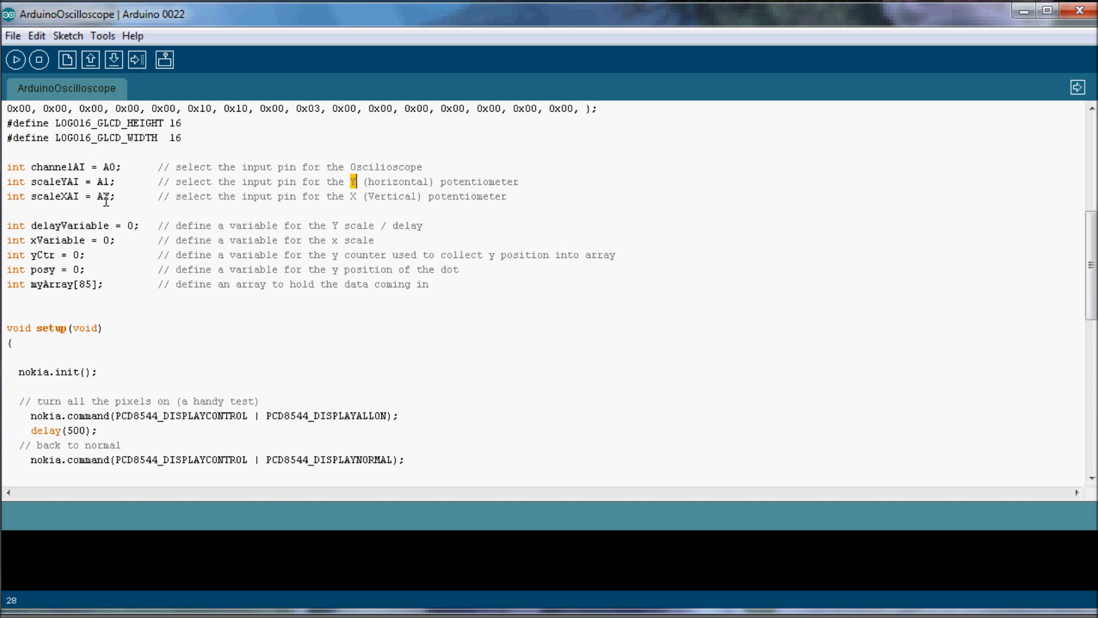
pyautogui.write('2')
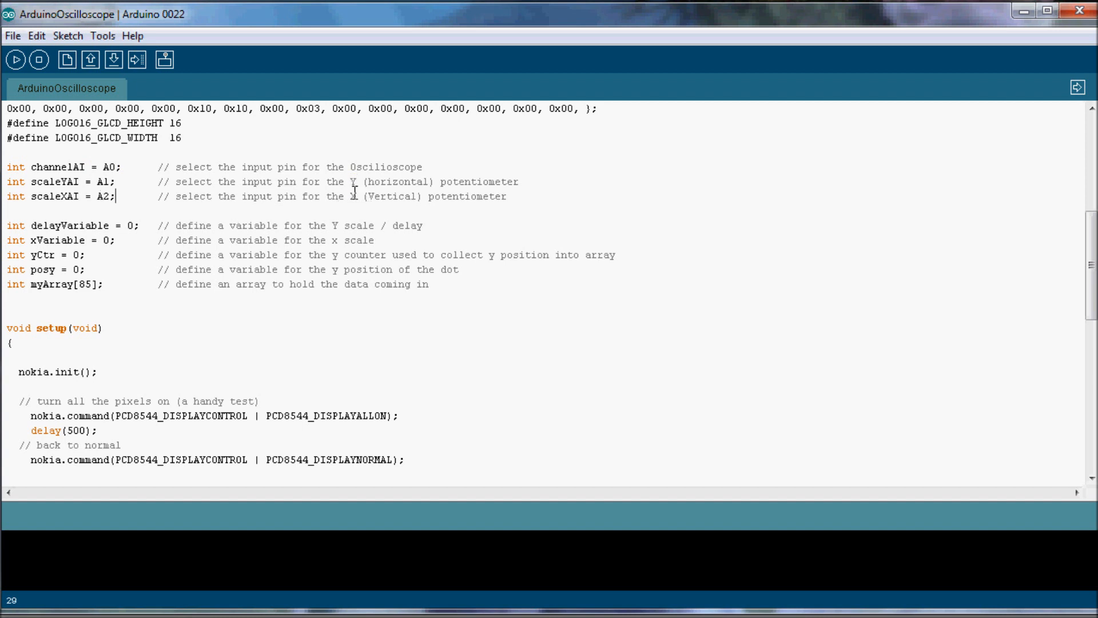
pyautogui.doubleClick(375, 196)
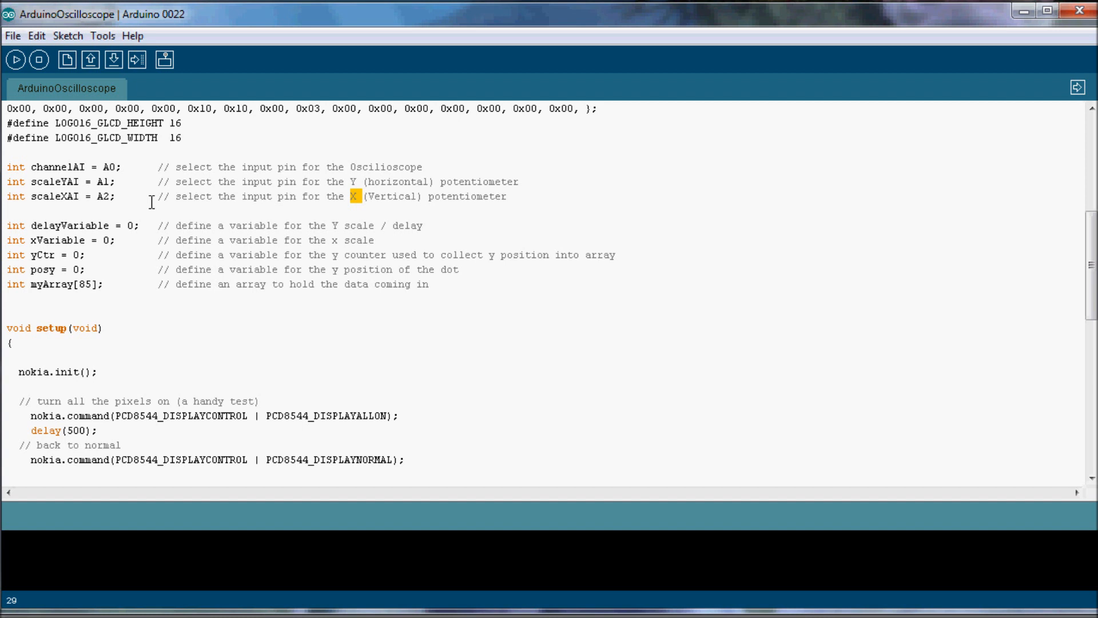
pyautogui.click(92, 200)
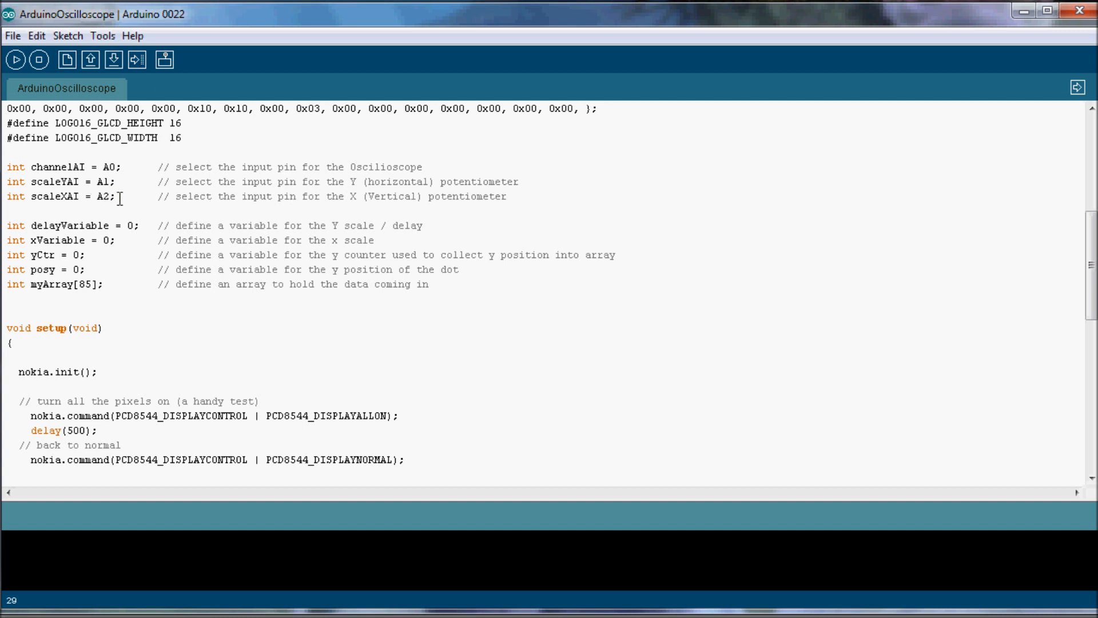
pyautogui.doubleClick(81, 203)
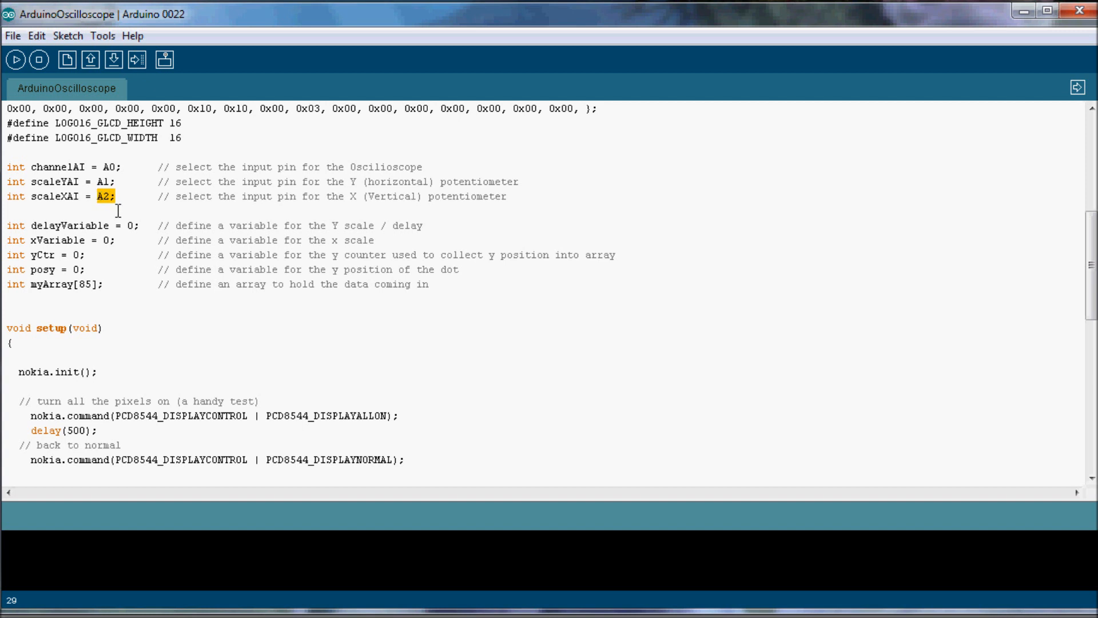
pyautogui.click(98, 203)
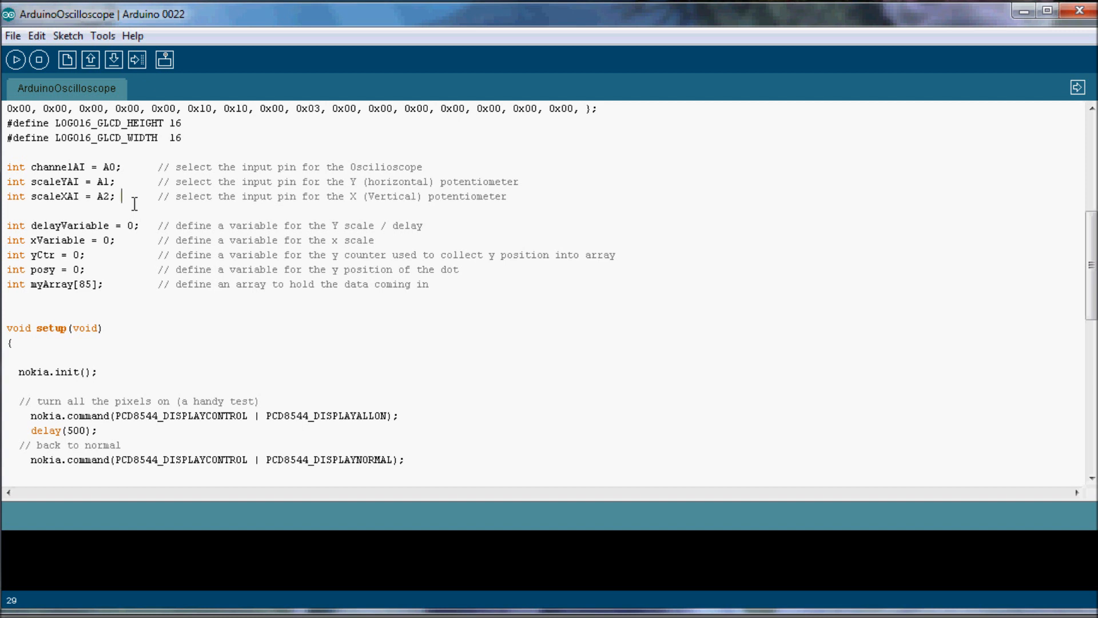
pyautogui.moveTo(520, 197)
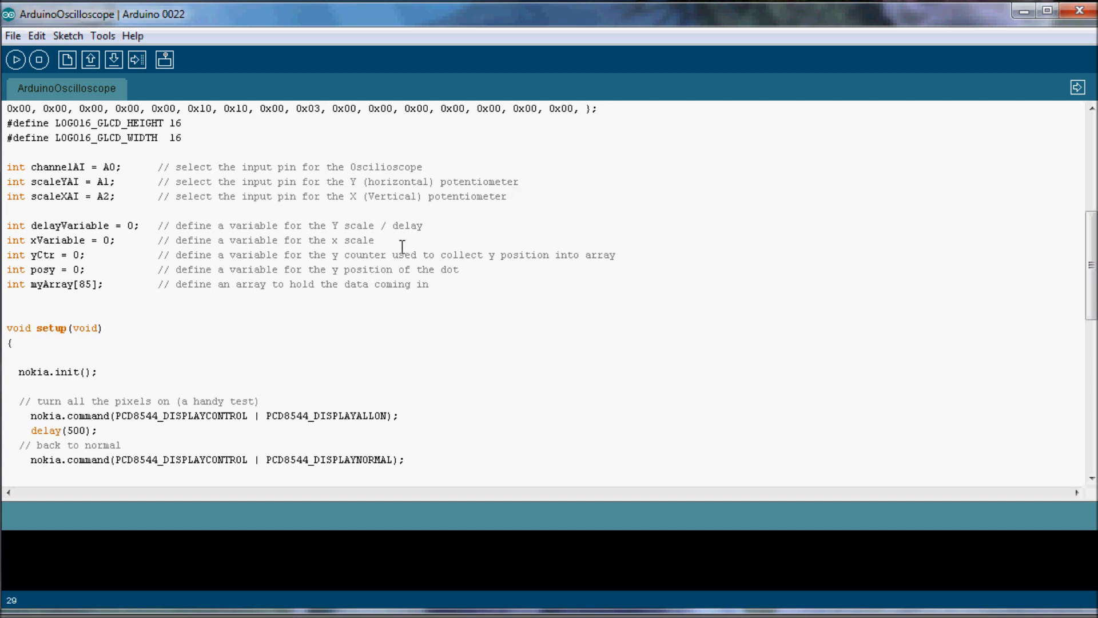
# - Highlight the myArray[85] declaration, the A0 pin assignment and delayVariable
pyautogui.scroll(-3)
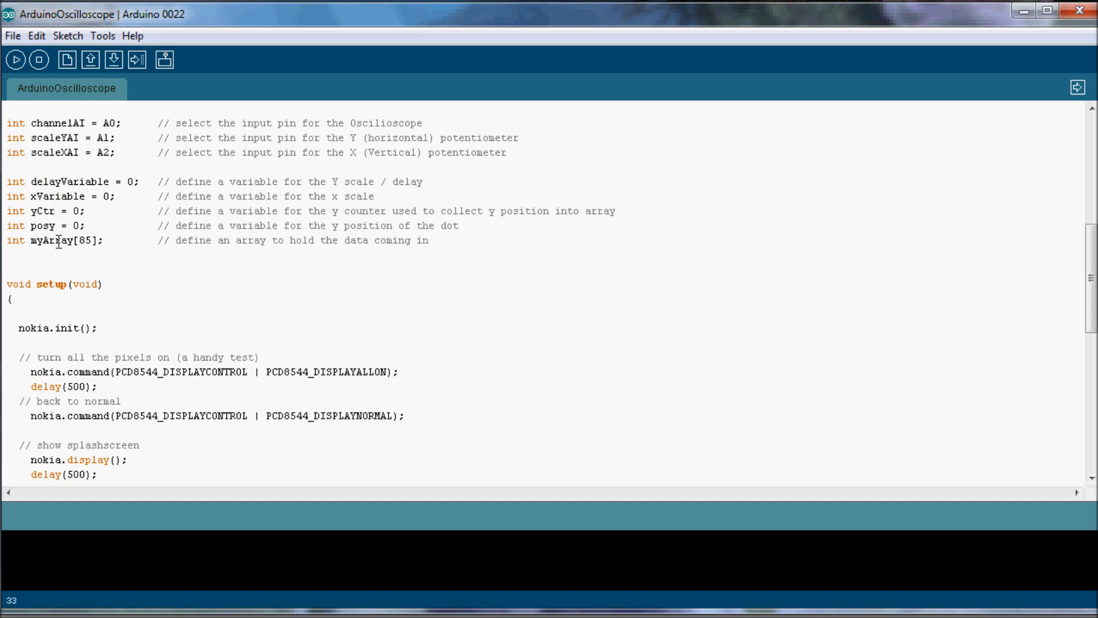
pyautogui.scroll(-3)
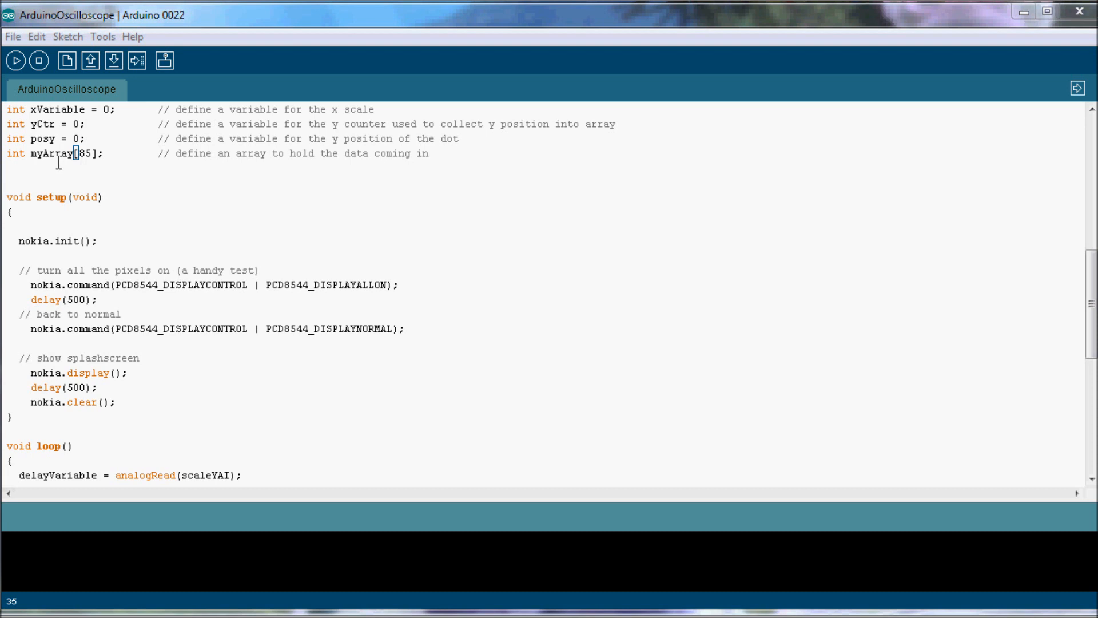
pyautogui.doubleClick(46, 157)
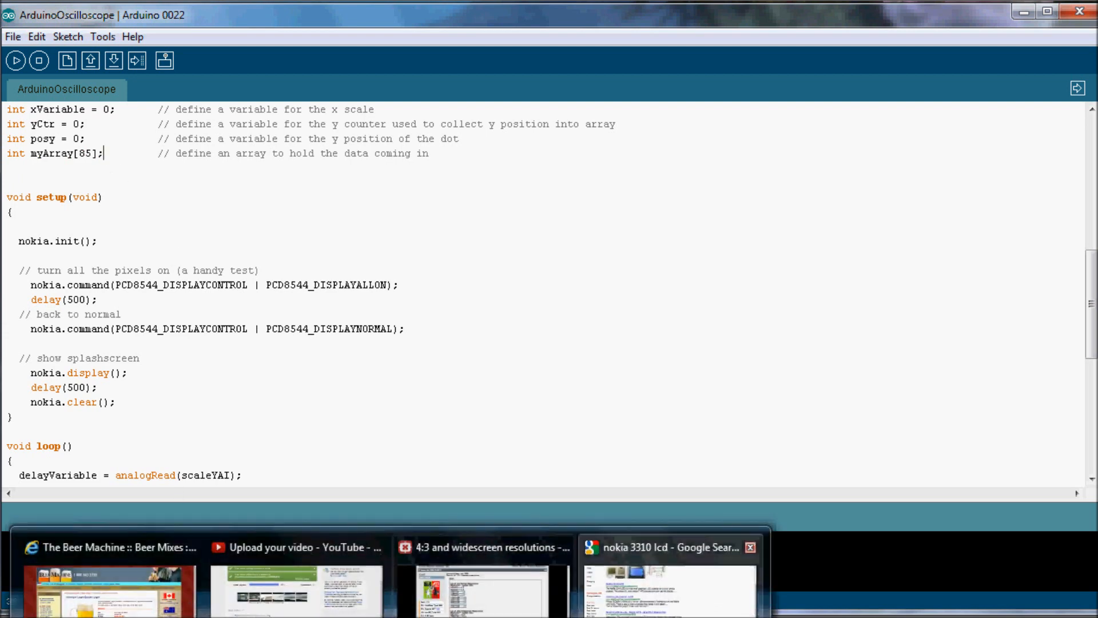
pyautogui.click(666, 548)
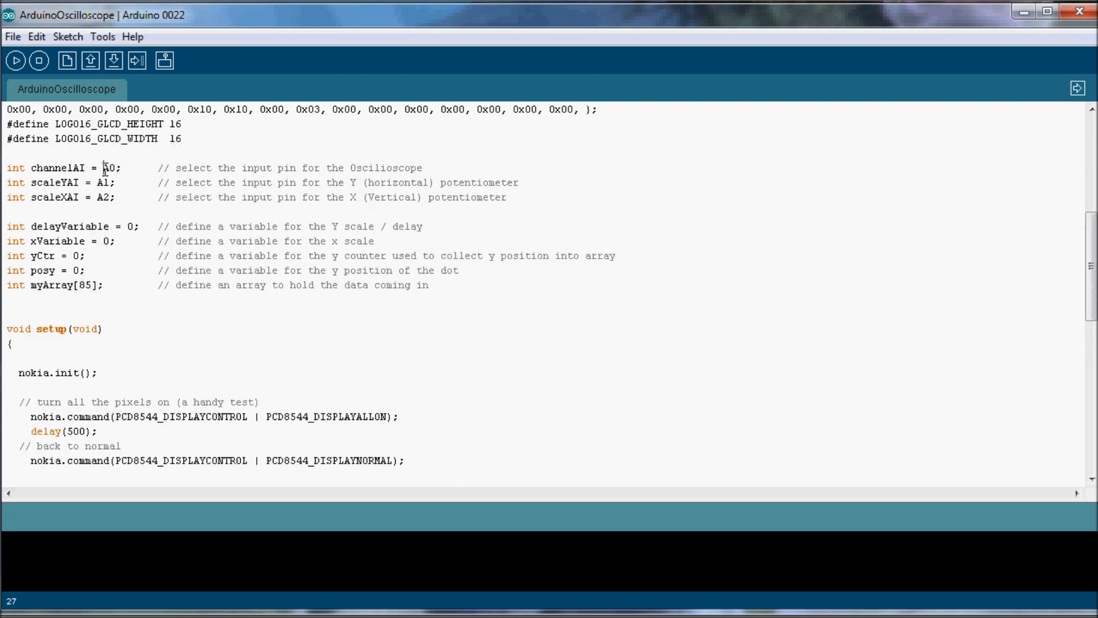
pyautogui.doubleClick(93, 168)
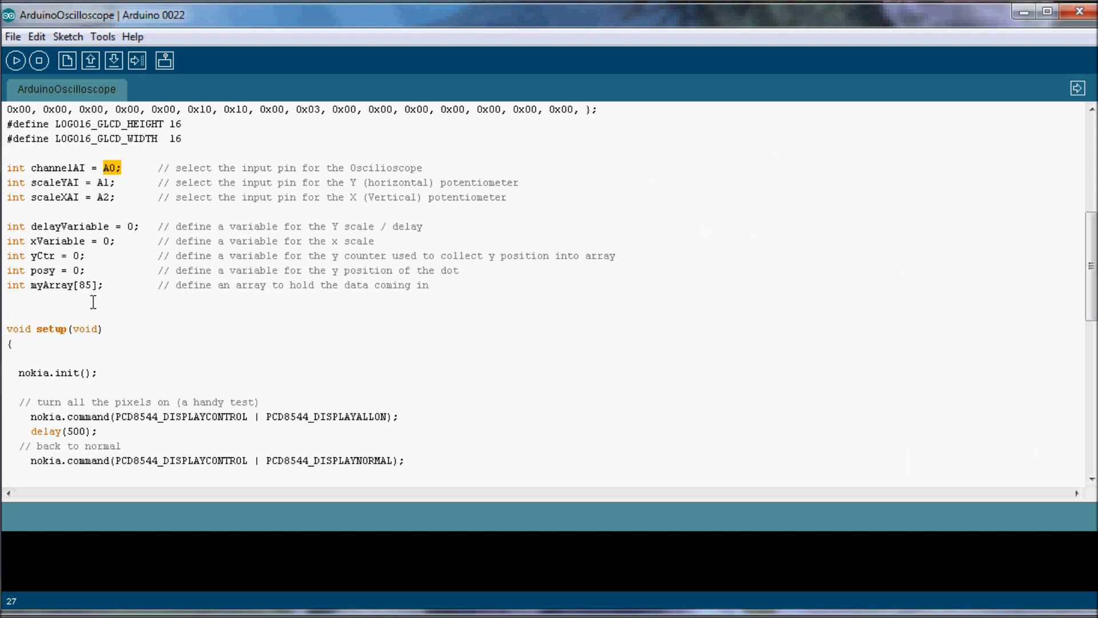
pyautogui.doubleClick(69, 282)
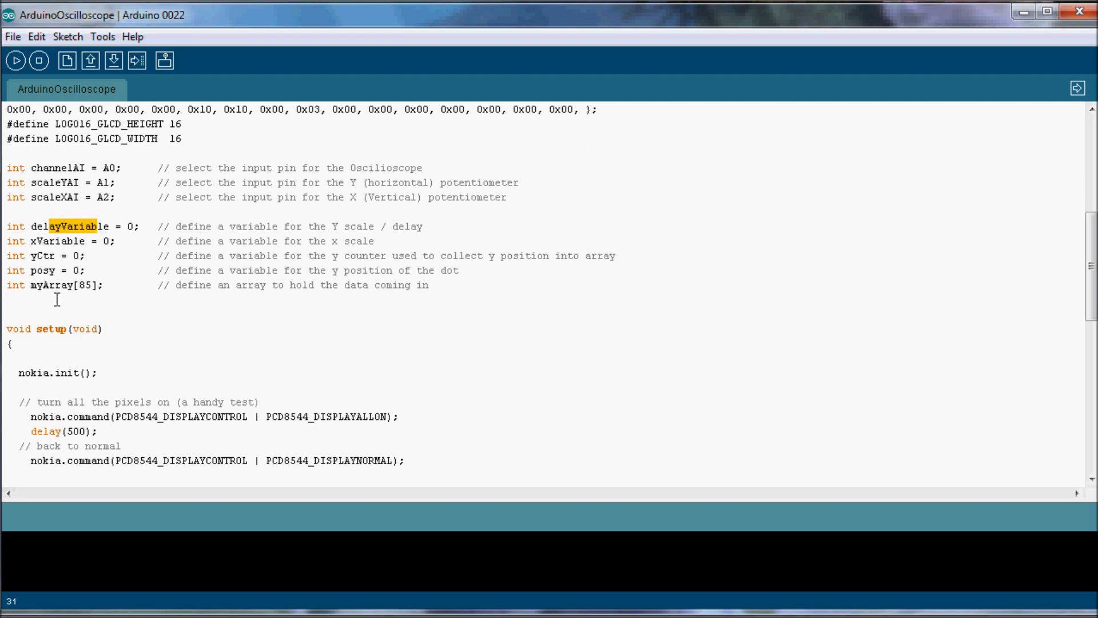
# - Scroll past setup() to loop(), with its potentiometer reads, myArray filling and pixel drawing
pyautogui.scroll(-3)
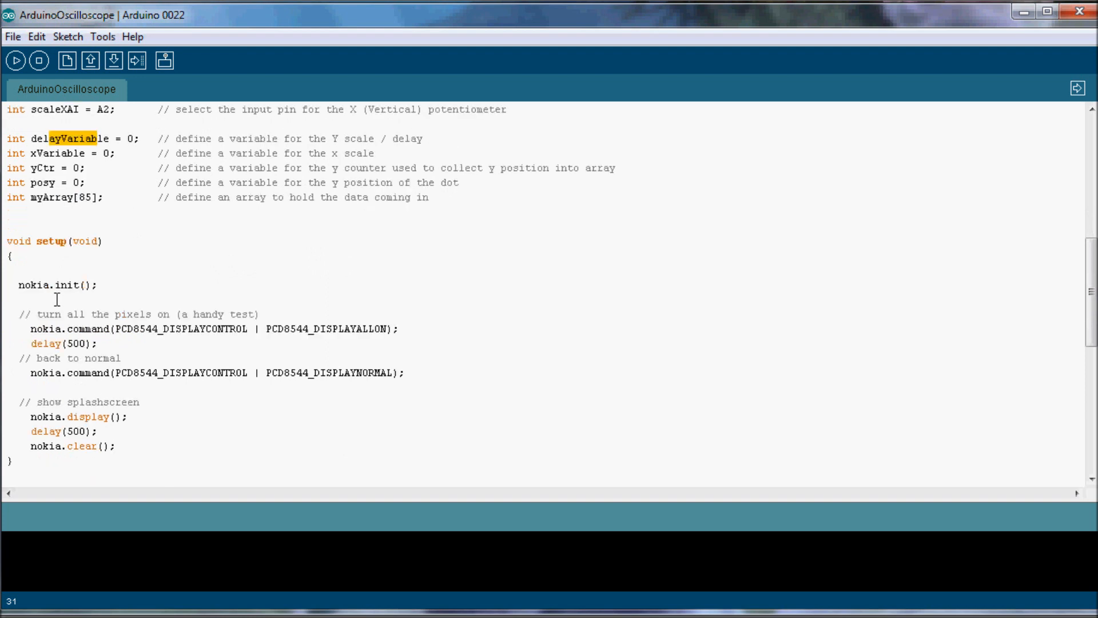
pyautogui.scroll(-3)
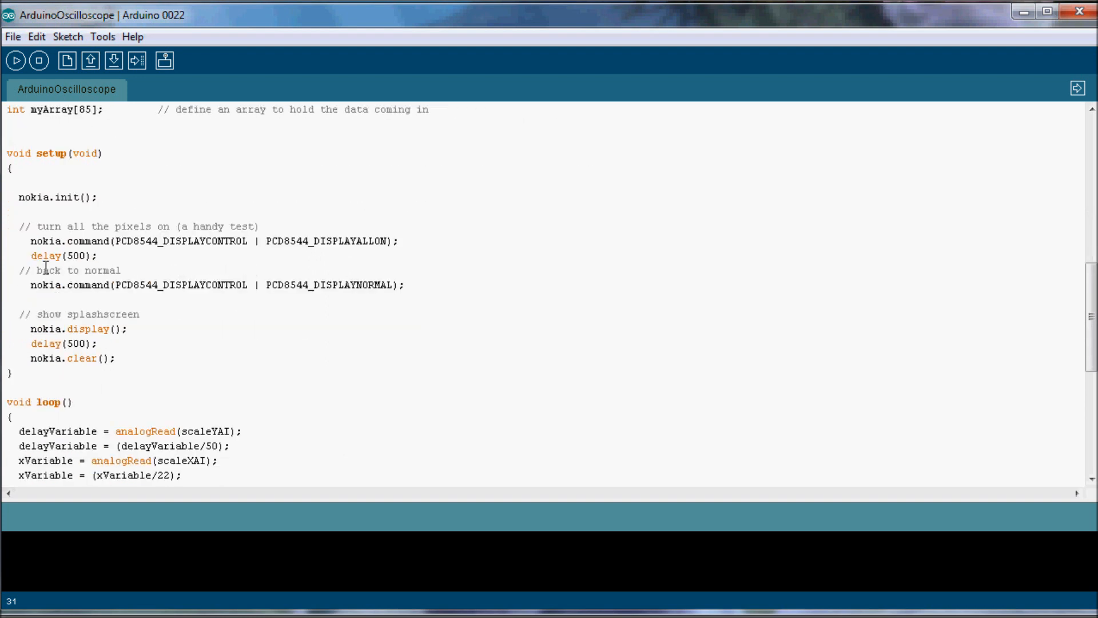
pyautogui.scroll(-3)
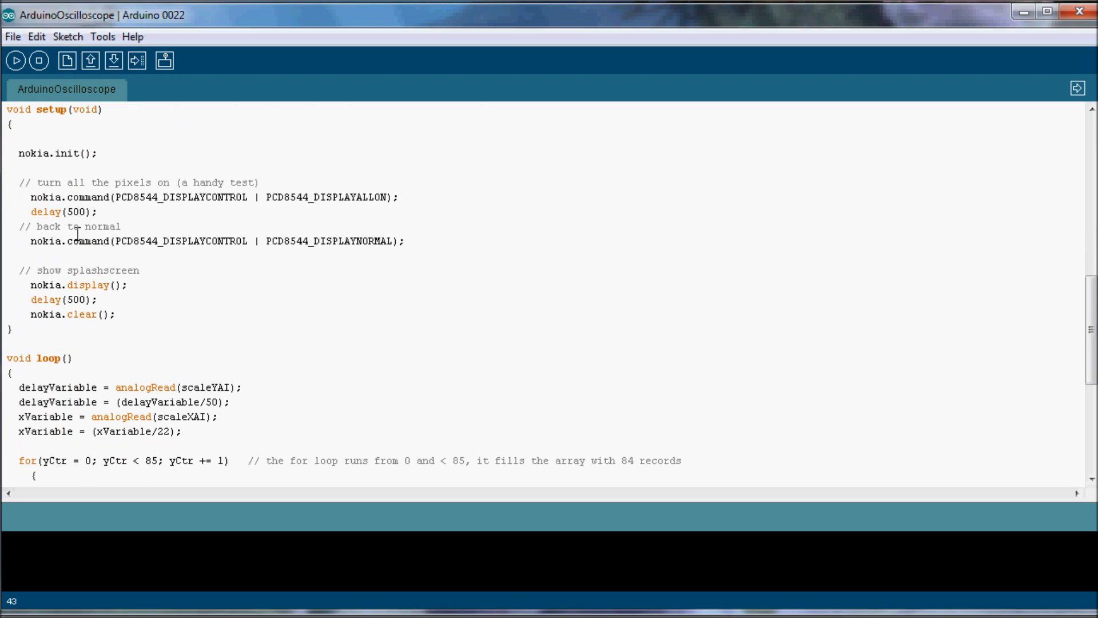
pyautogui.scroll(-3)
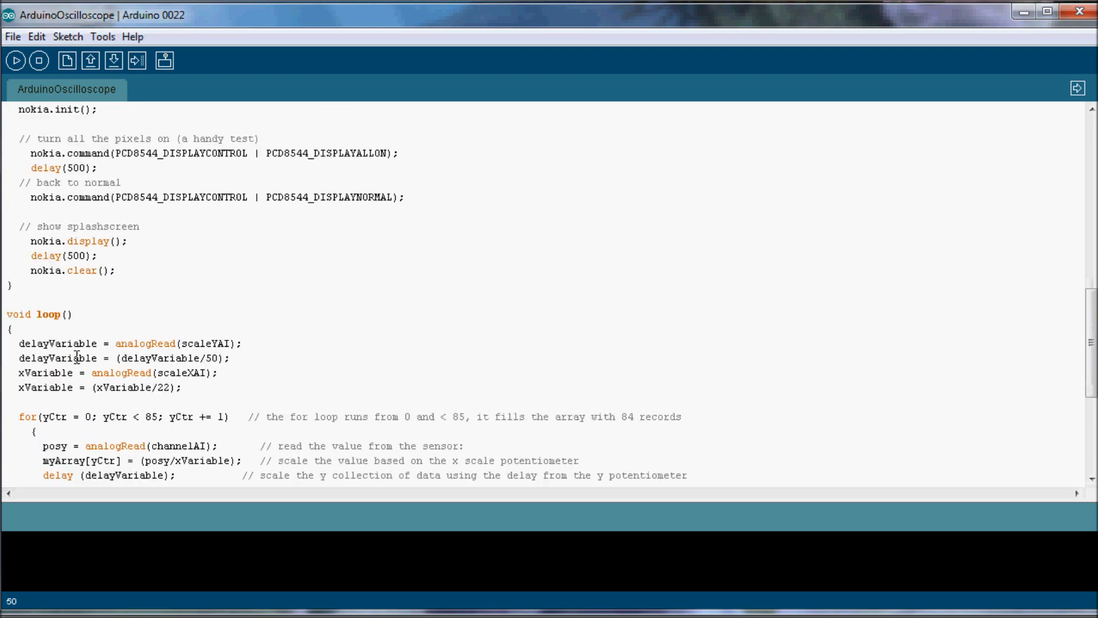
pyautogui.scroll(-3)
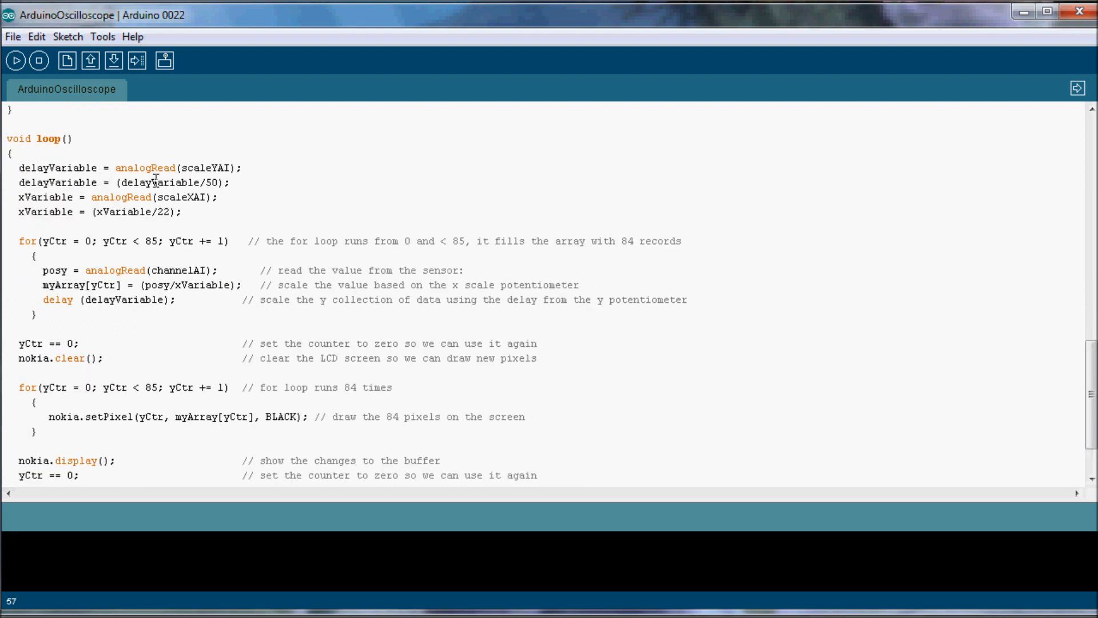
pyautogui.doubleClick(143, 168)
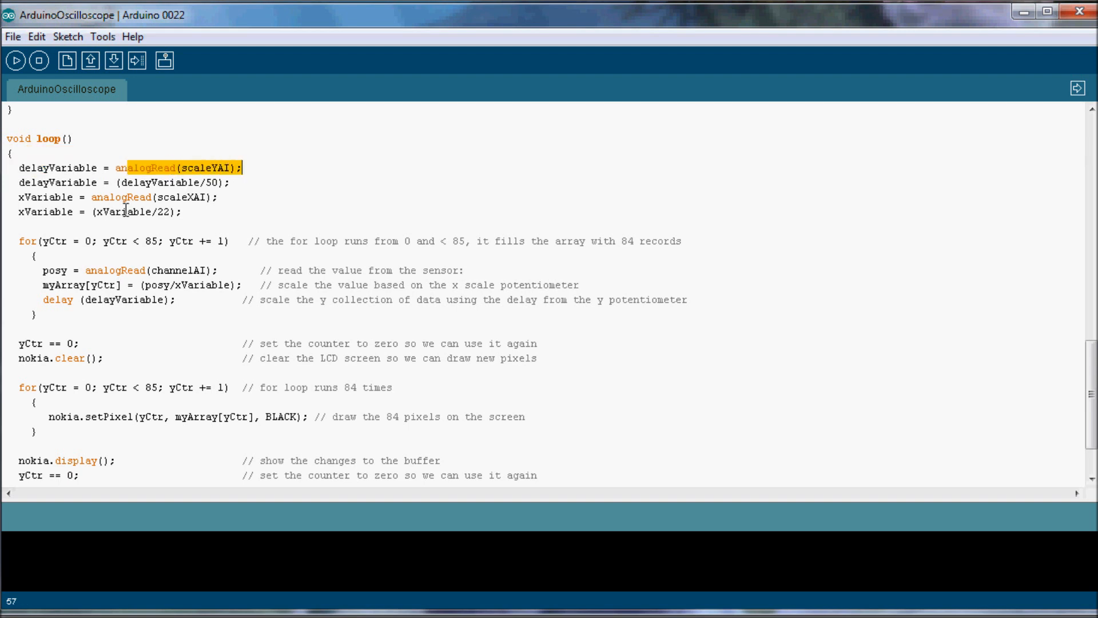
pyautogui.moveTo(113, 203)
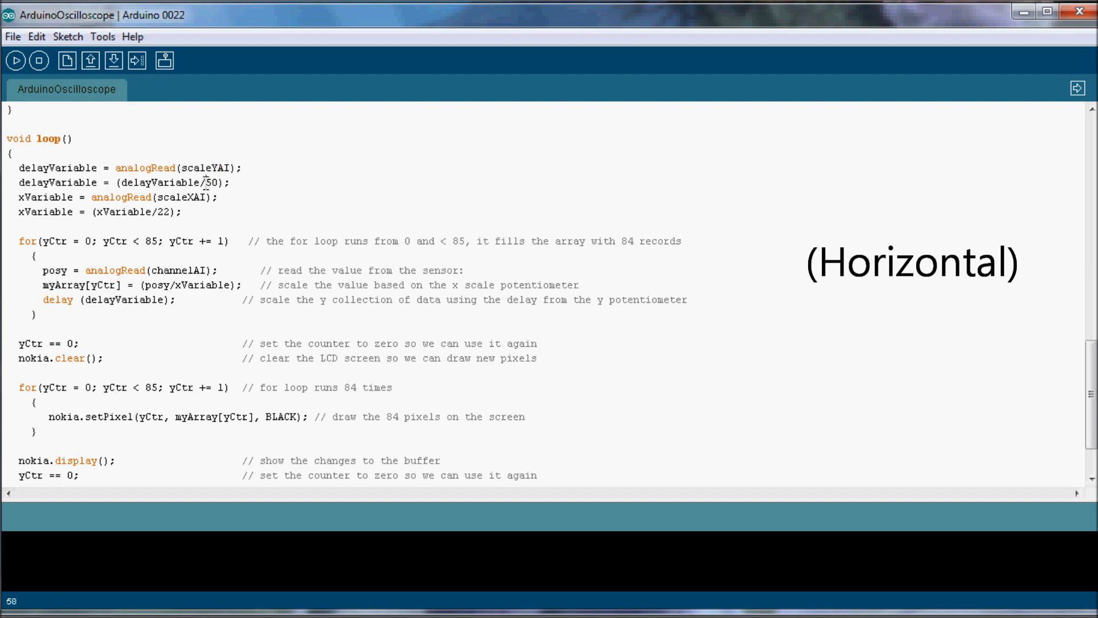
pyautogui.doubleClick(196, 183)
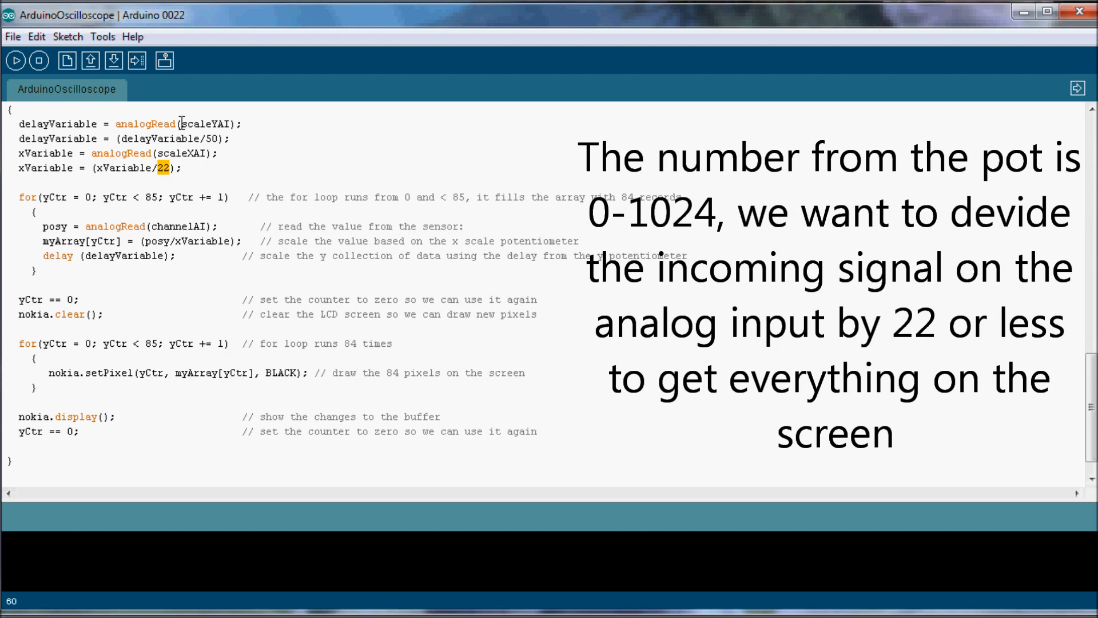
pyautogui.scroll(-3)
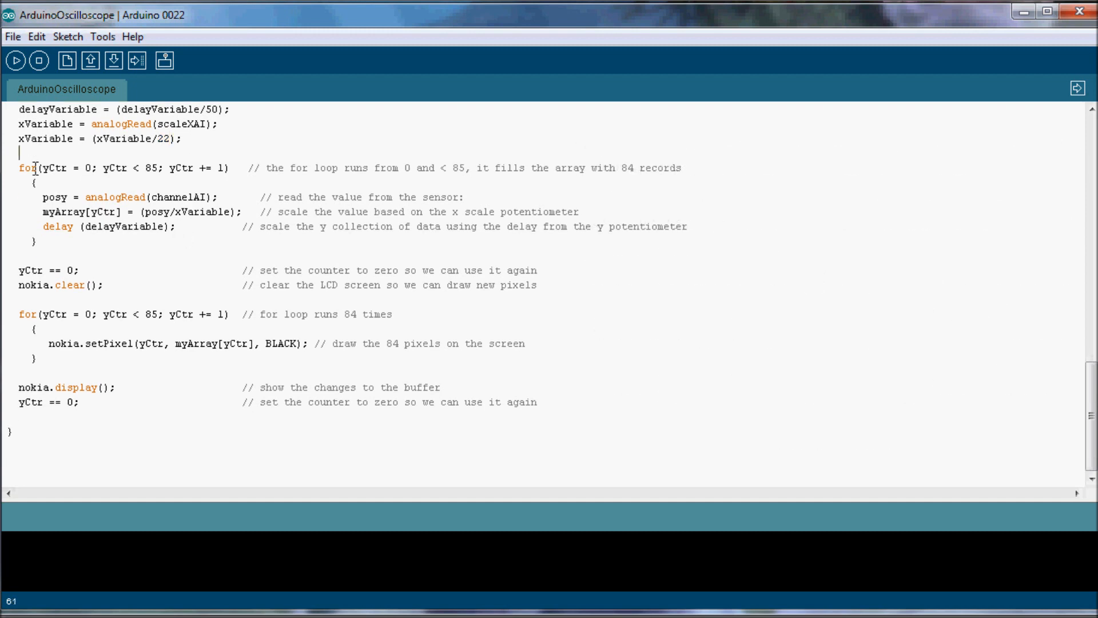
pyautogui.click(214, 328)
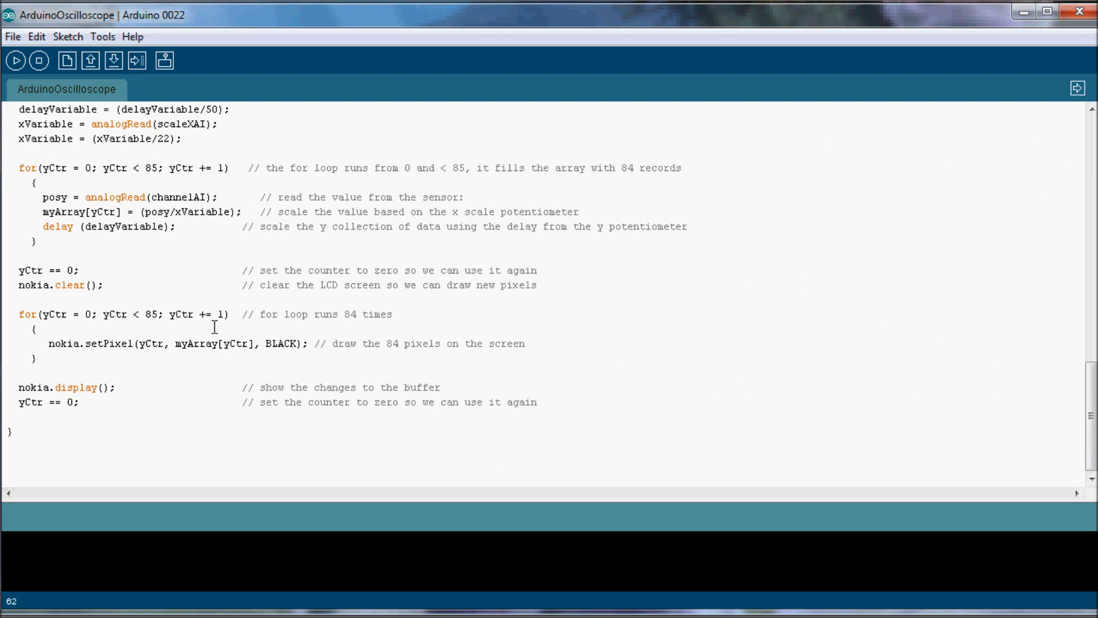
pyautogui.scroll(3)
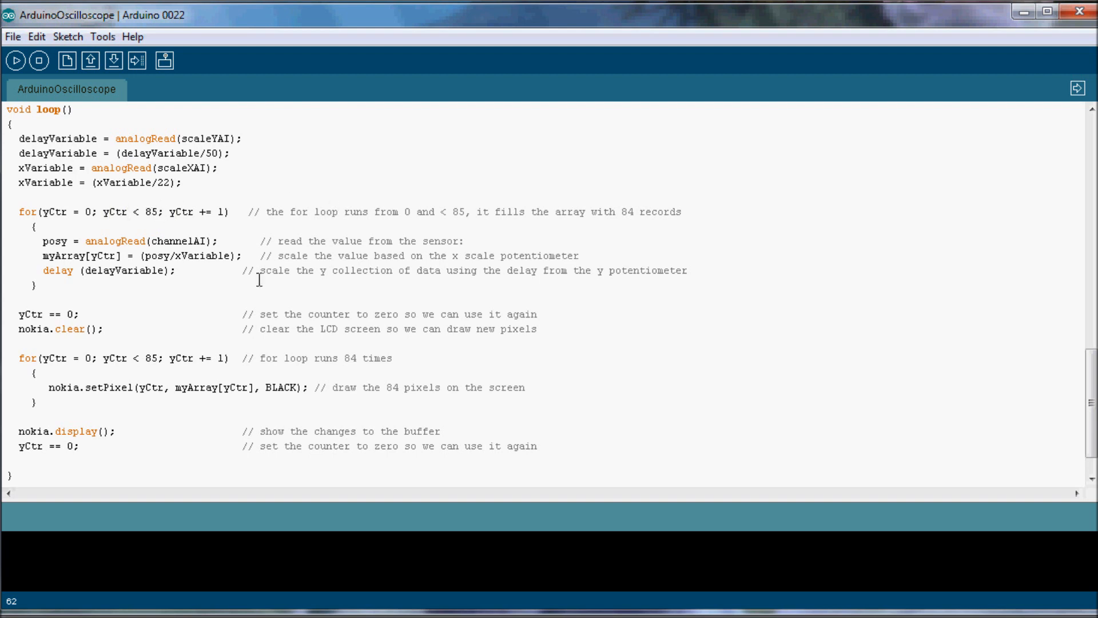
pyautogui.moveTo(39, 217)
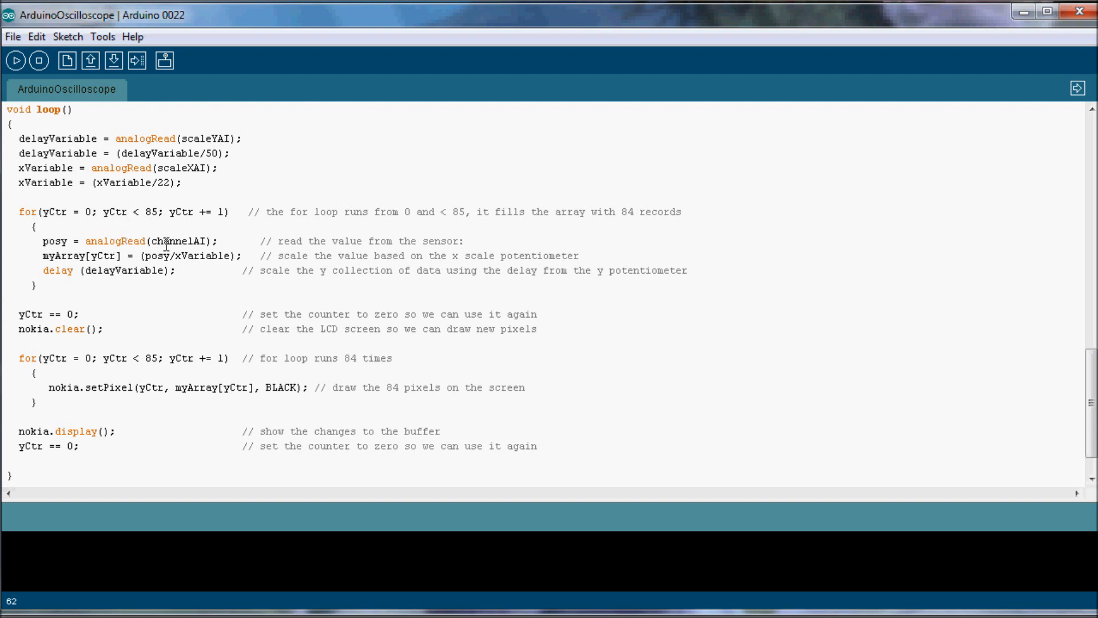
pyautogui.moveTo(166, 248)
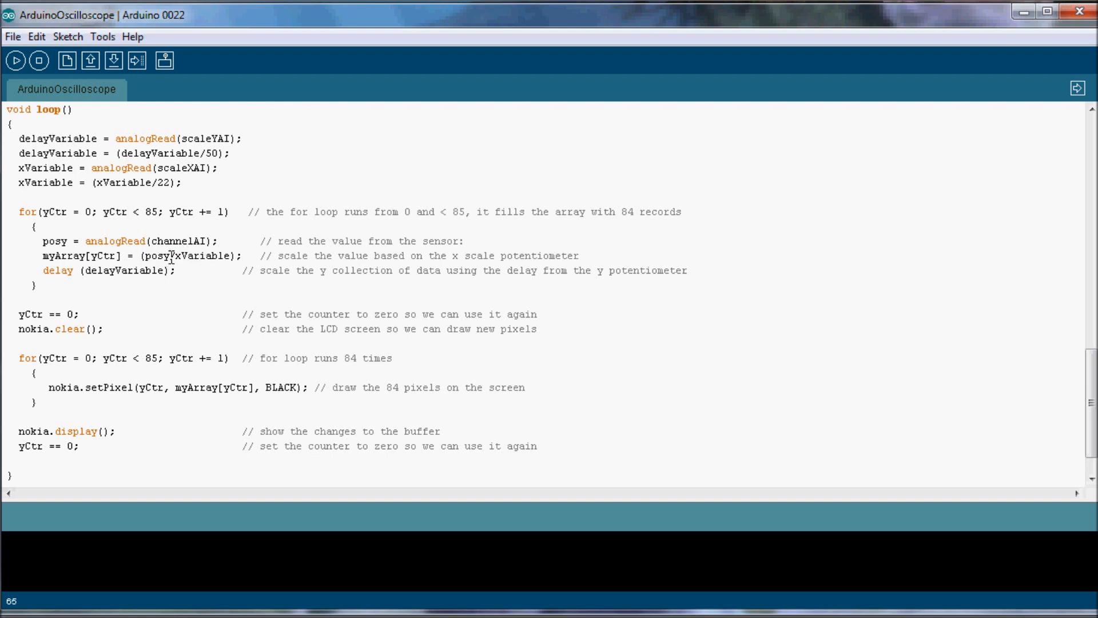
pyautogui.doubleClick(131, 180)
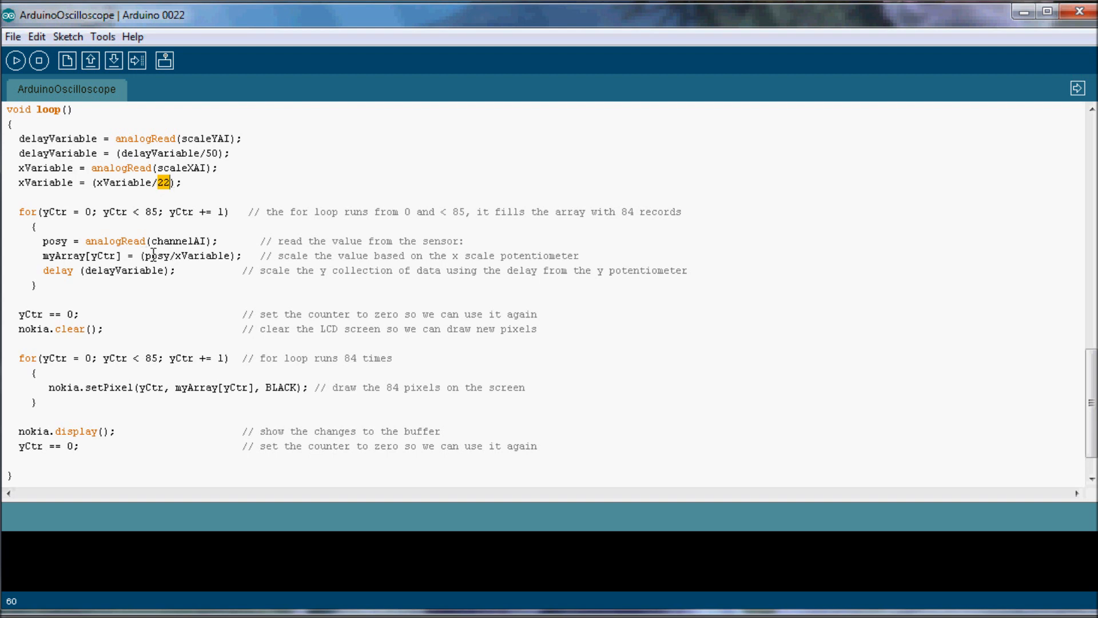
pyautogui.moveTo(196, 258)
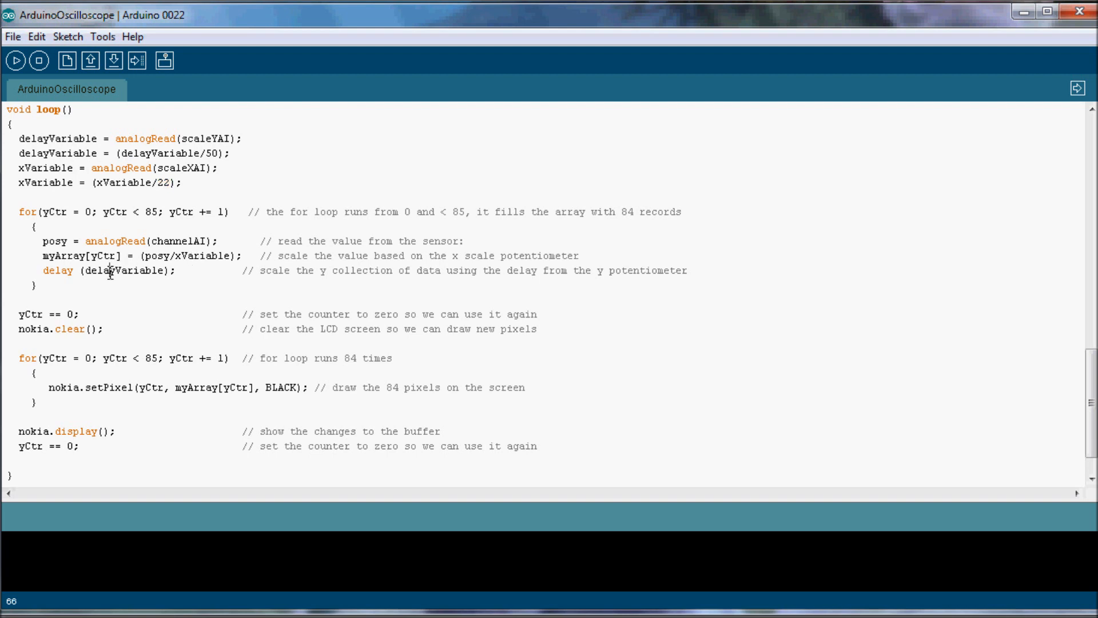
pyautogui.doubleClick(108, 271)
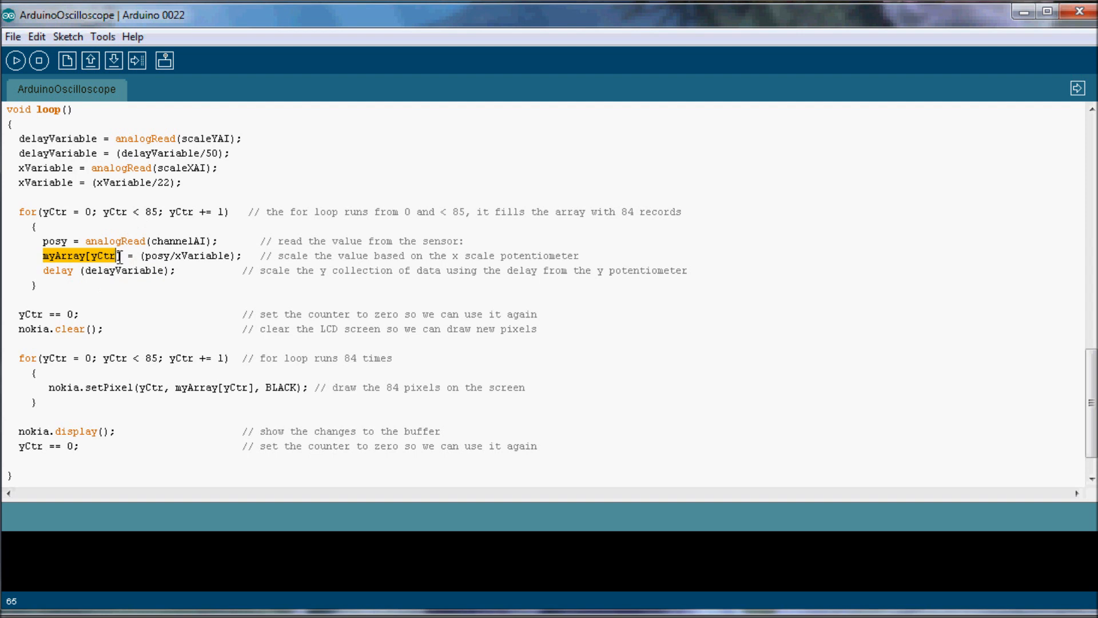
pyautogui.moveTo(162, 274)
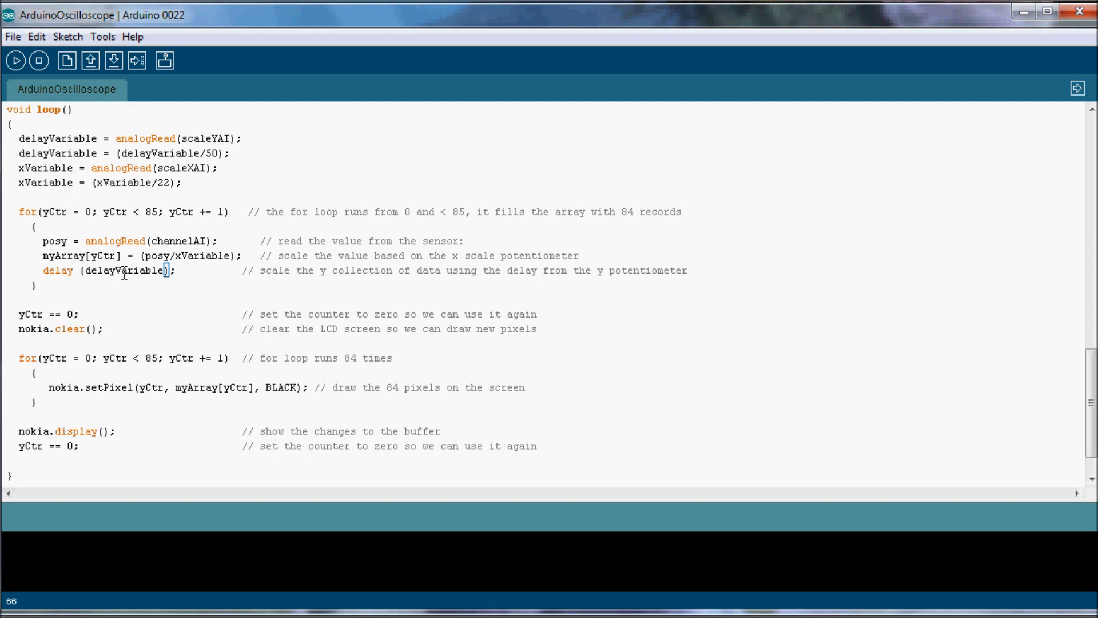
pyautogui.moveTo(101, 238)
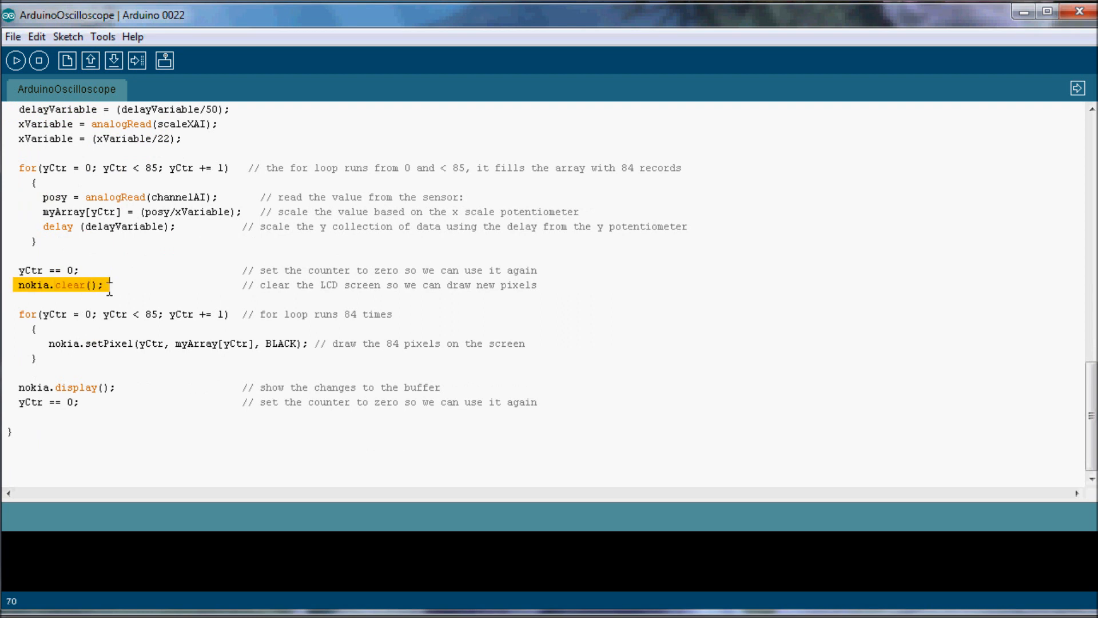
pyautogui.moveTo(36, 345)
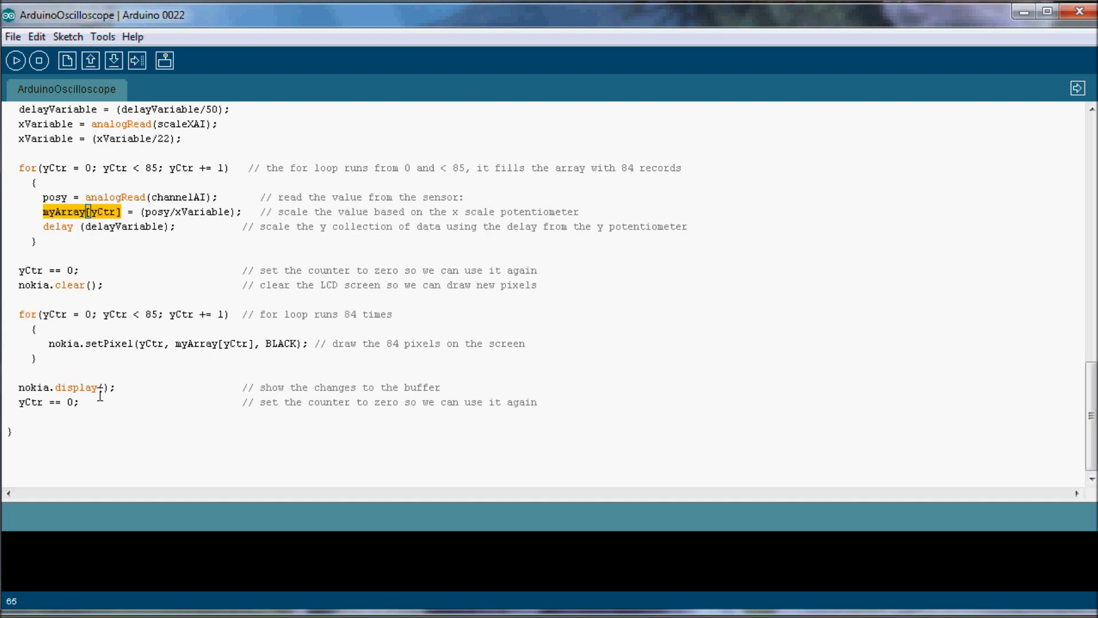
pyautogui.click(172, 344)
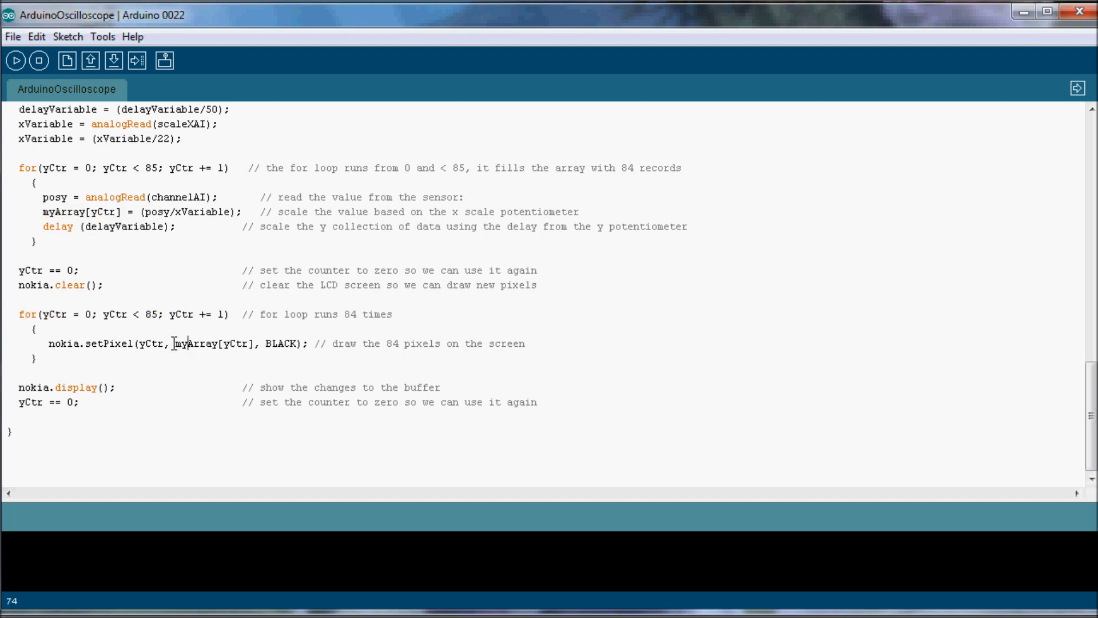
pyautogui.doubleClick(149, 344)
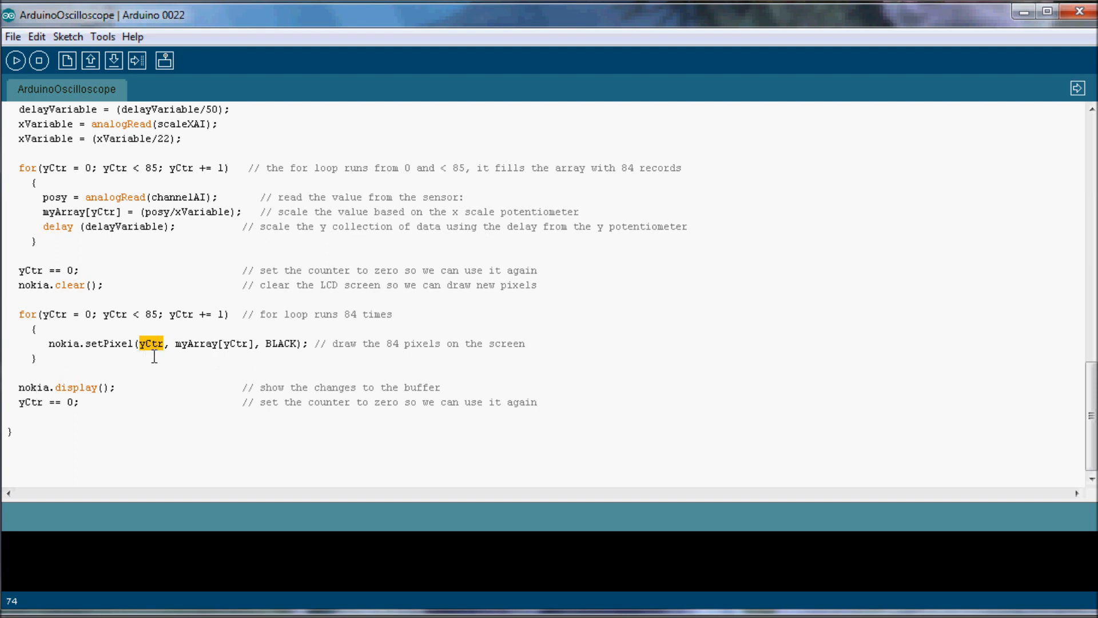
pyautogui.moveTo(189, 352)
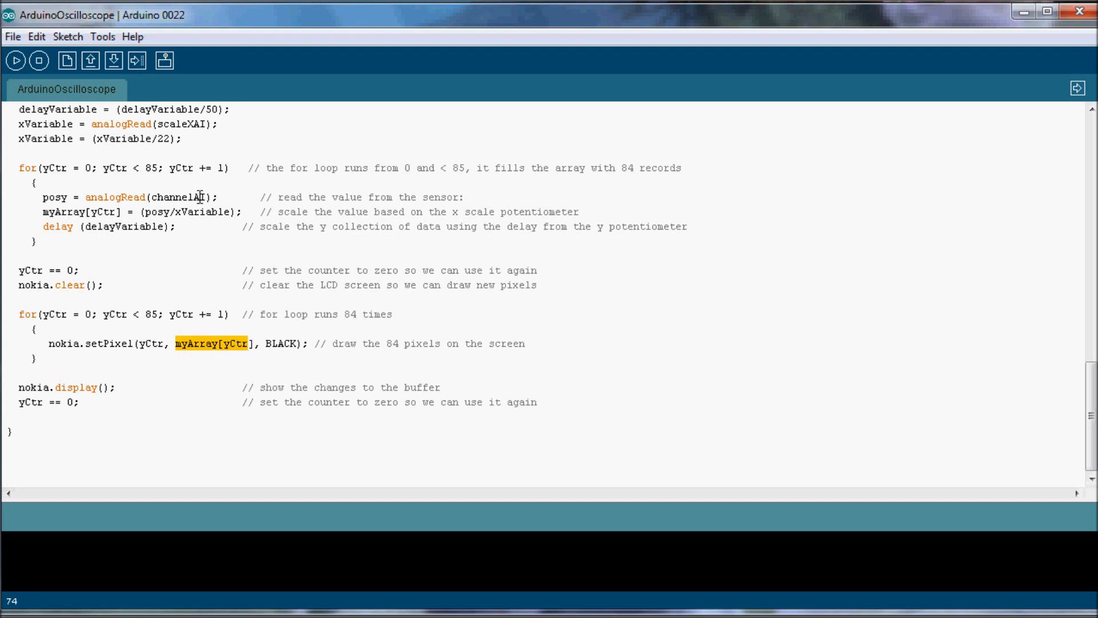
pyautogui.moveTo(194, 353)
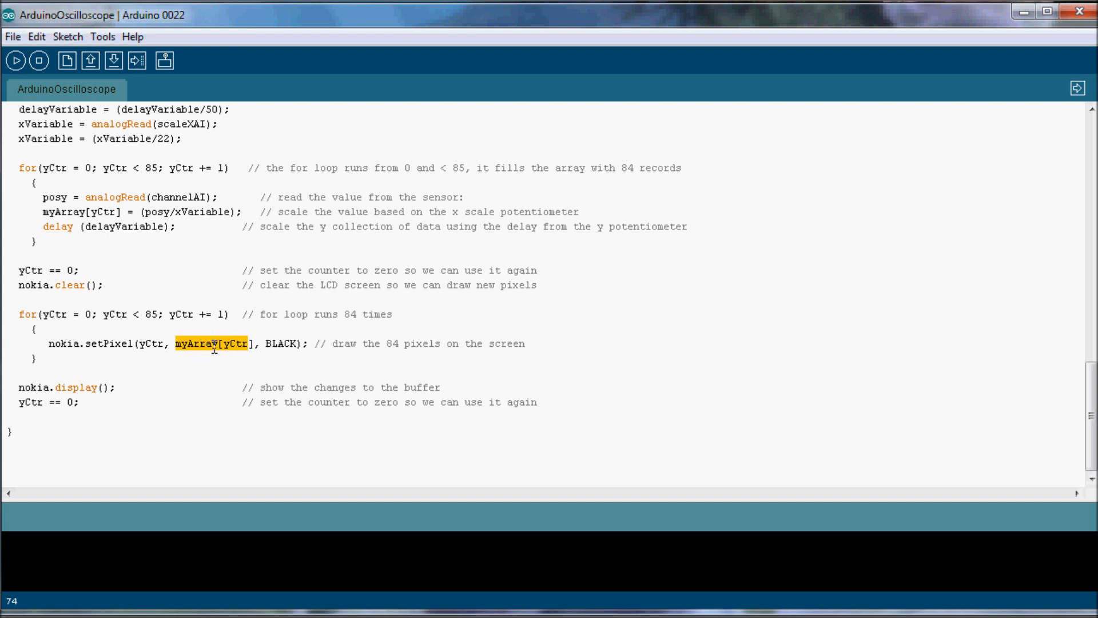
pyautogui.moveTo(183, 392)
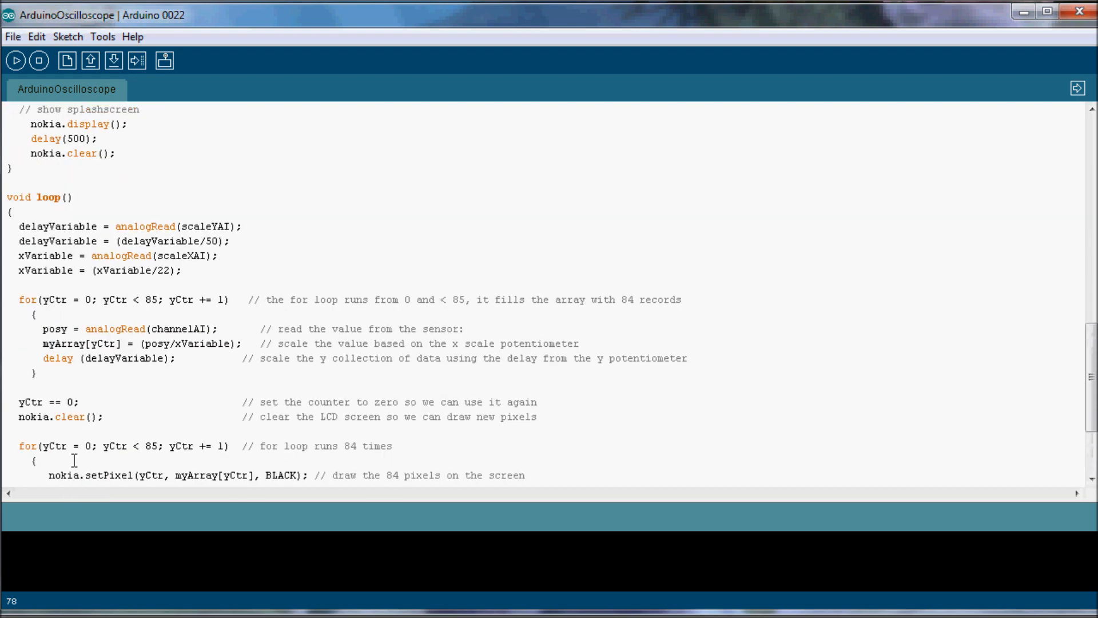
pyautogui.click(260, 343)
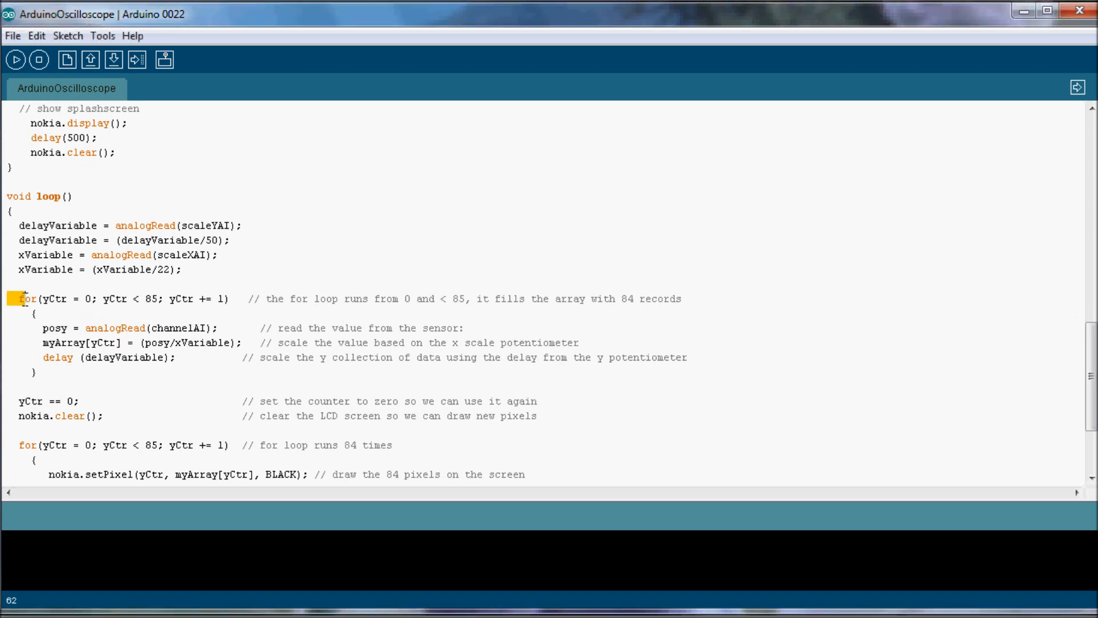
pyautogui.moveTo(22, 298); pyautogui.dragTo(235, 299)
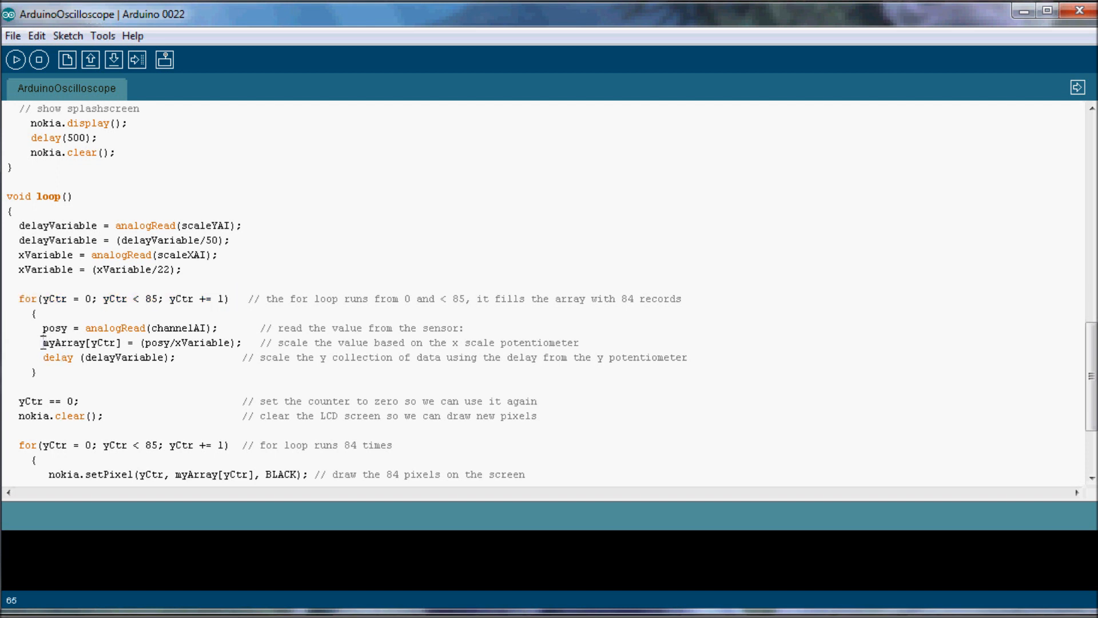
pyautogui.doubleClick(69, 342)
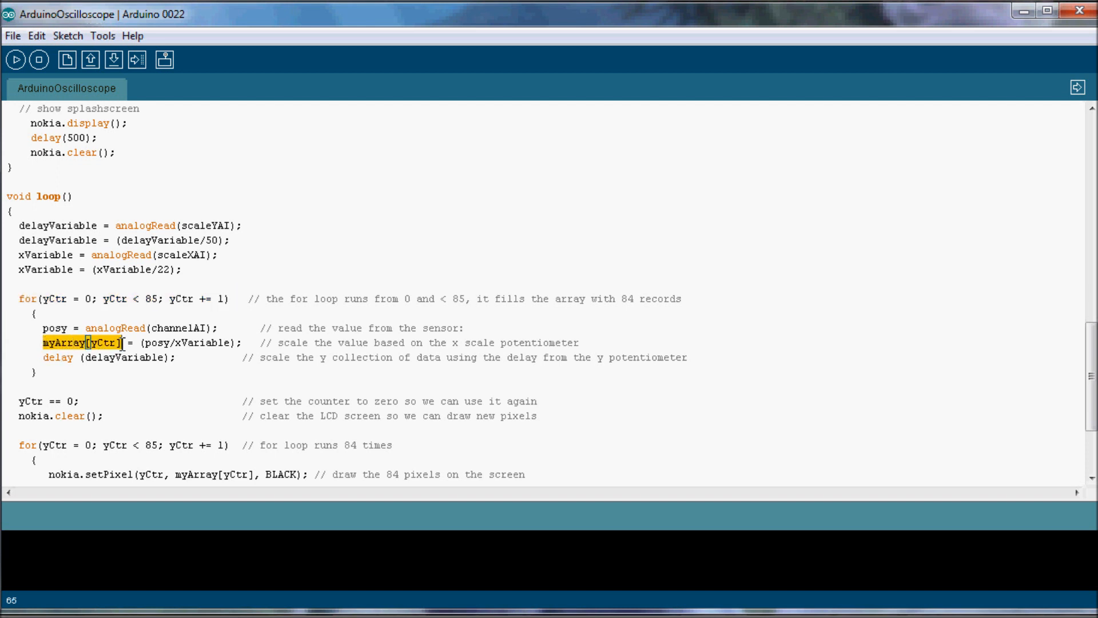
pyautogui.moveTo(178, 399)
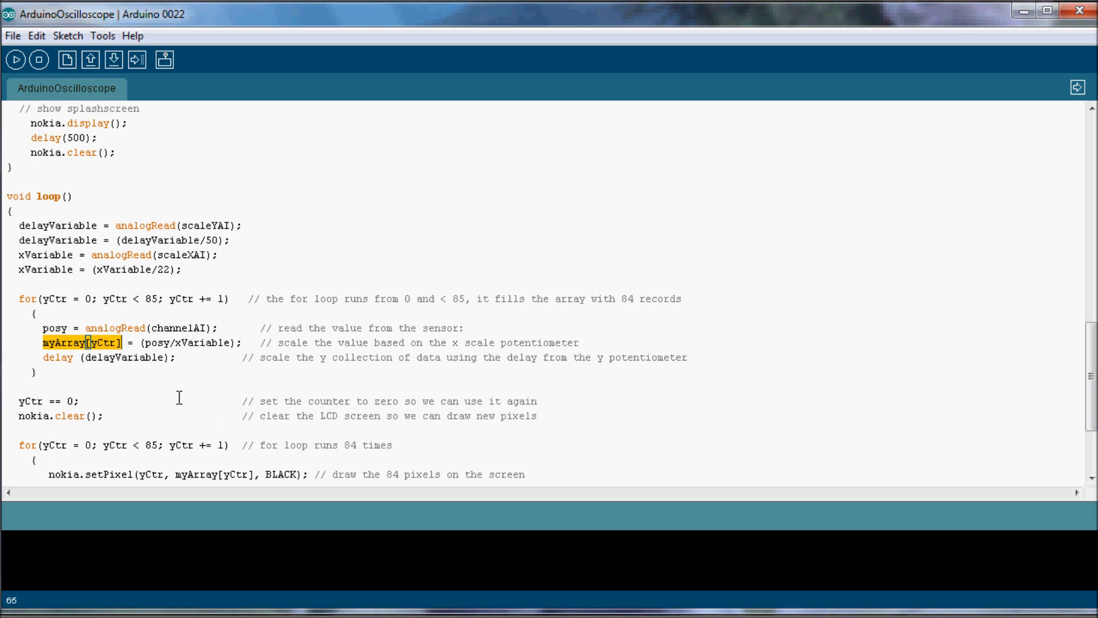
pyautogui.moveTo(264, 336)
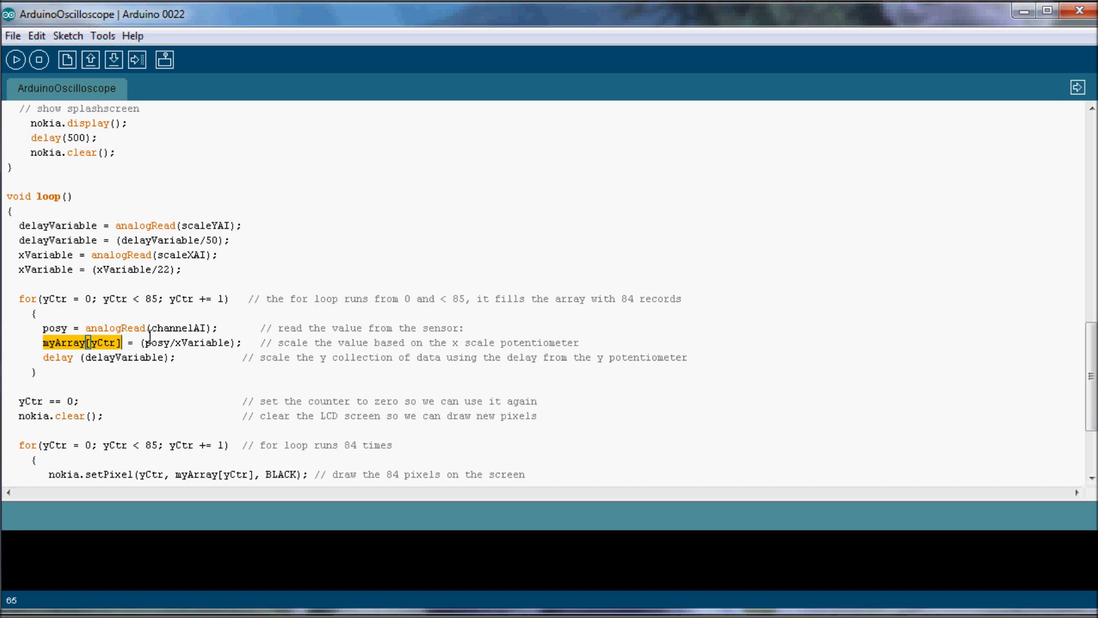
pyautogui.moveTo(92, 416)
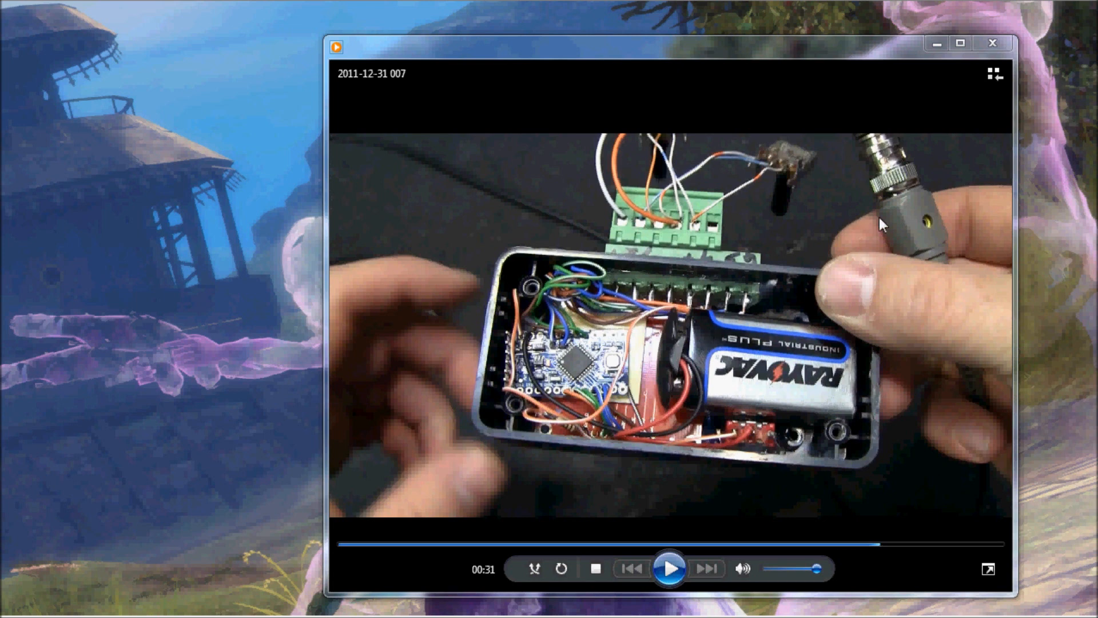
pyautogui.moveTo(638, 250)
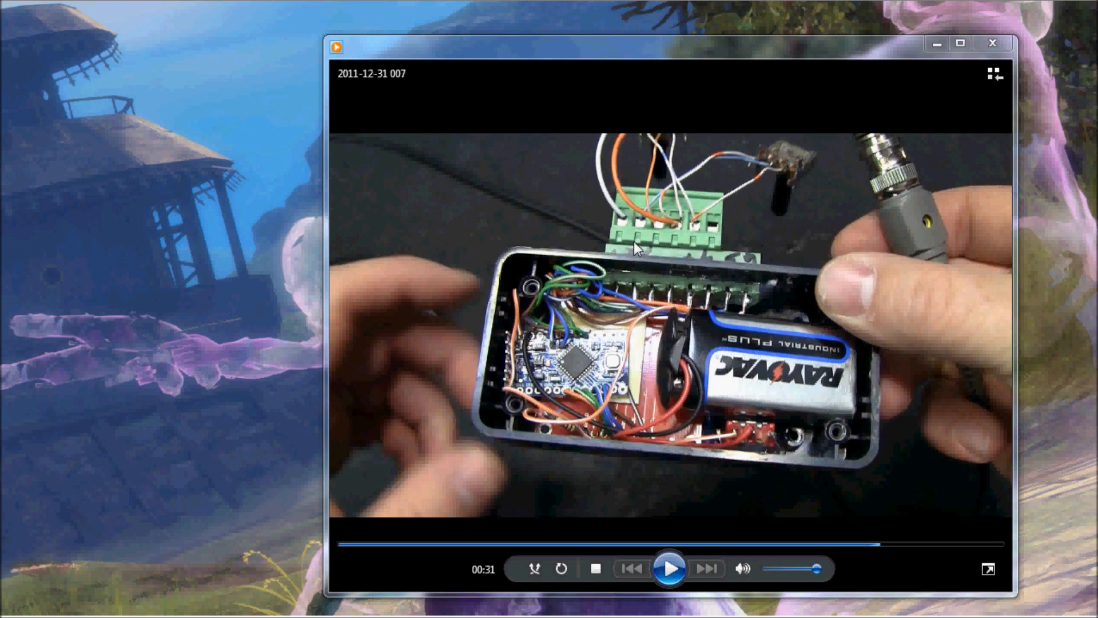
pyautogui.moveTo(683, 261)
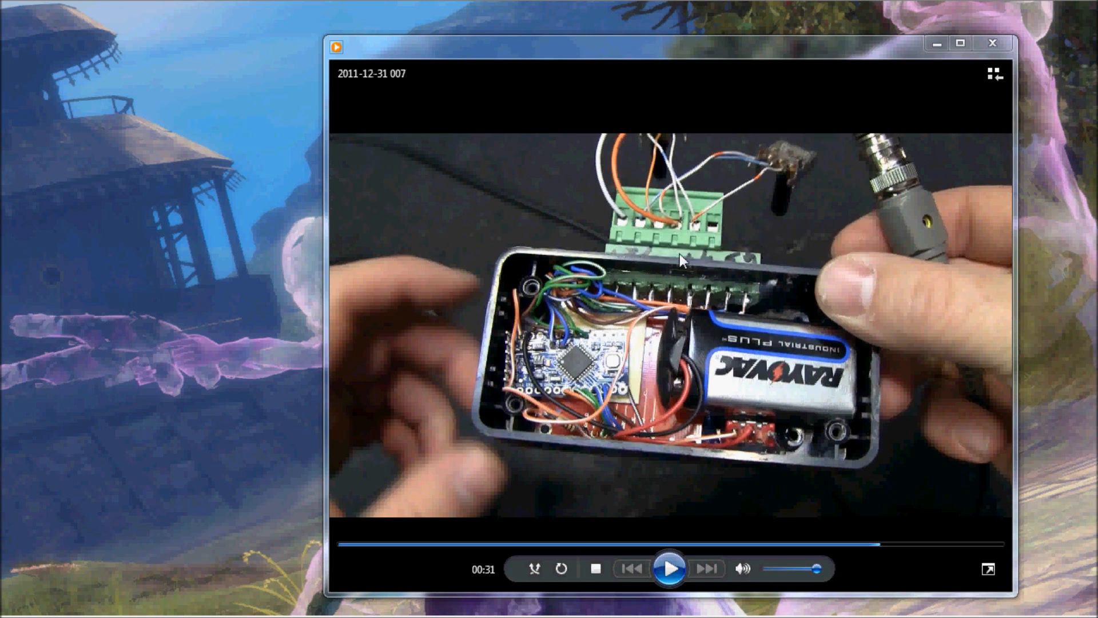
pyautogui.moveTo(469, 384)
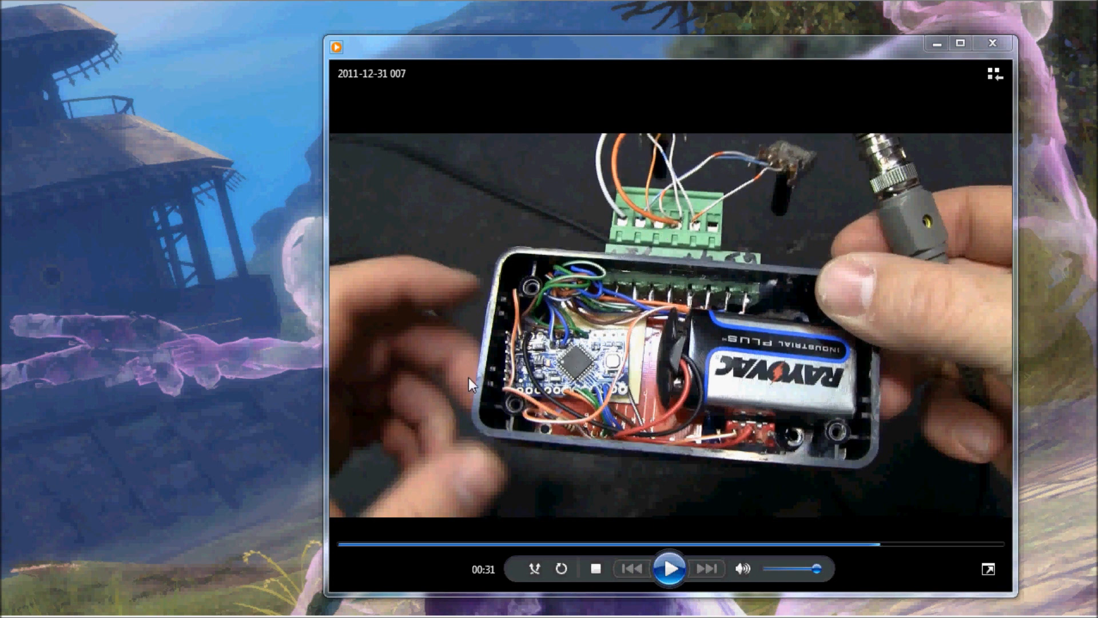